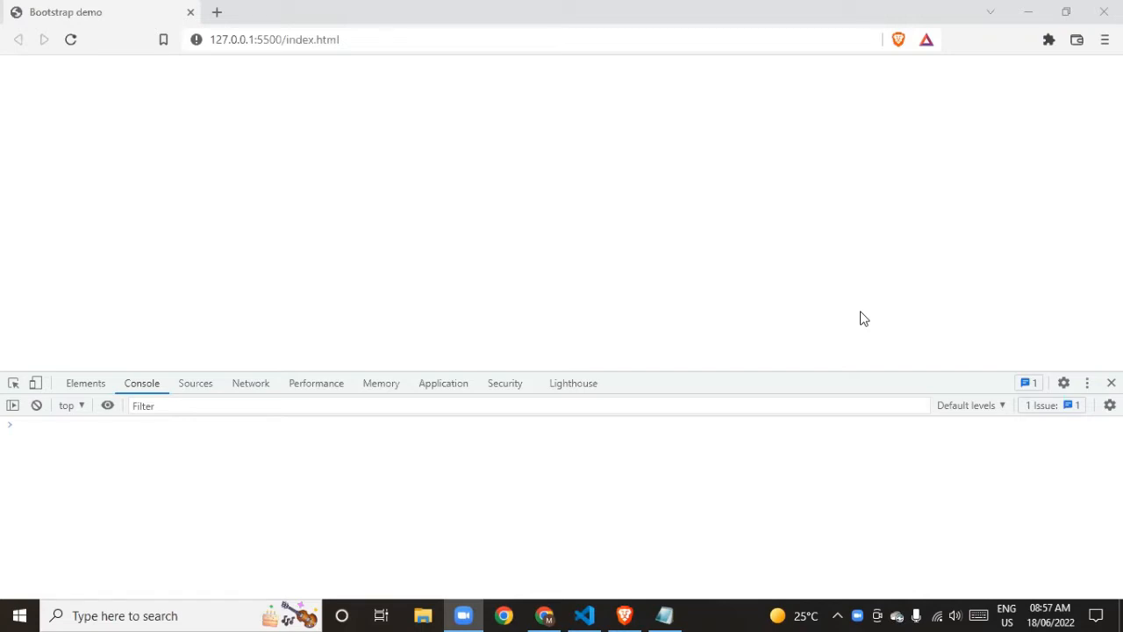
mouse_move(868, 322)
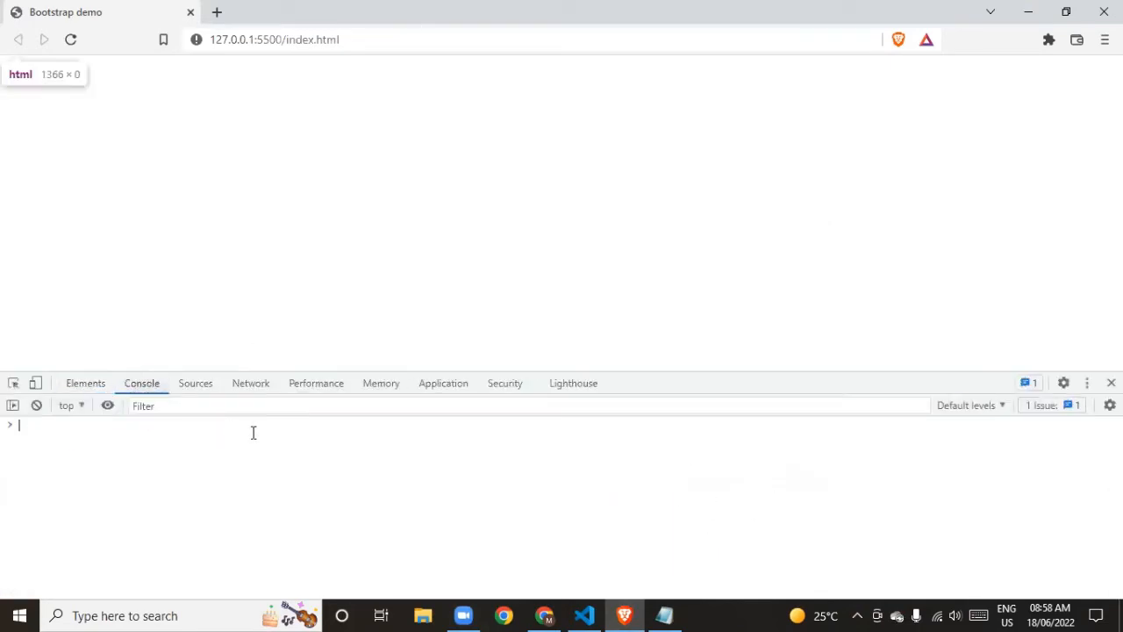
mouse_move(303, 72)
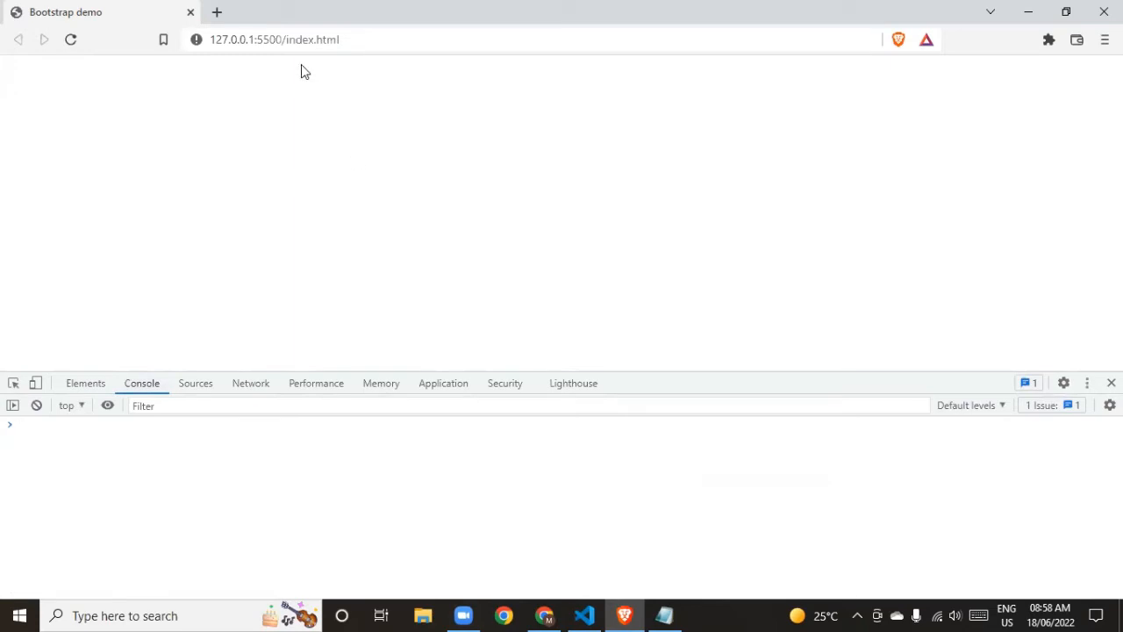
- Run alert("Hello"); in the Console and dismiss the Hello popup
type("alert")
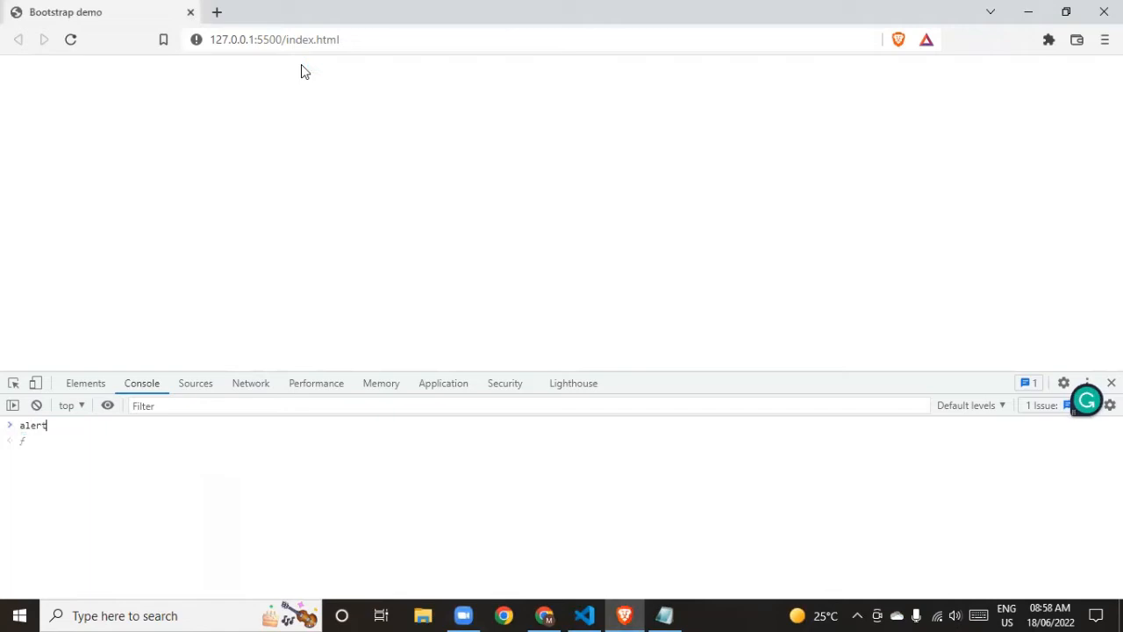
type("(\"")
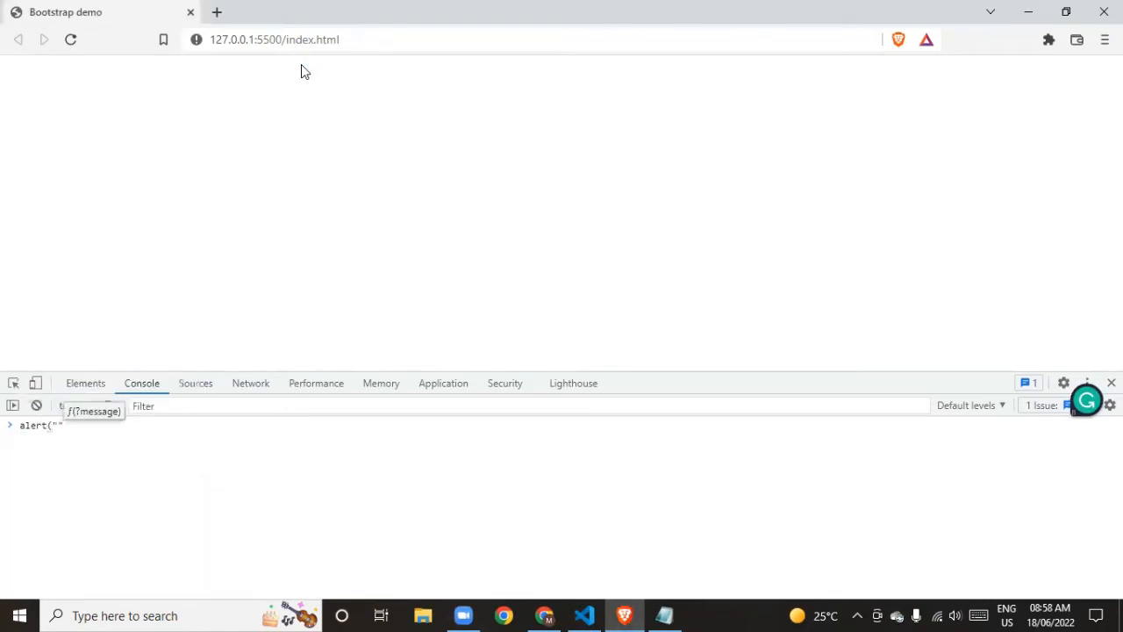
type(")")
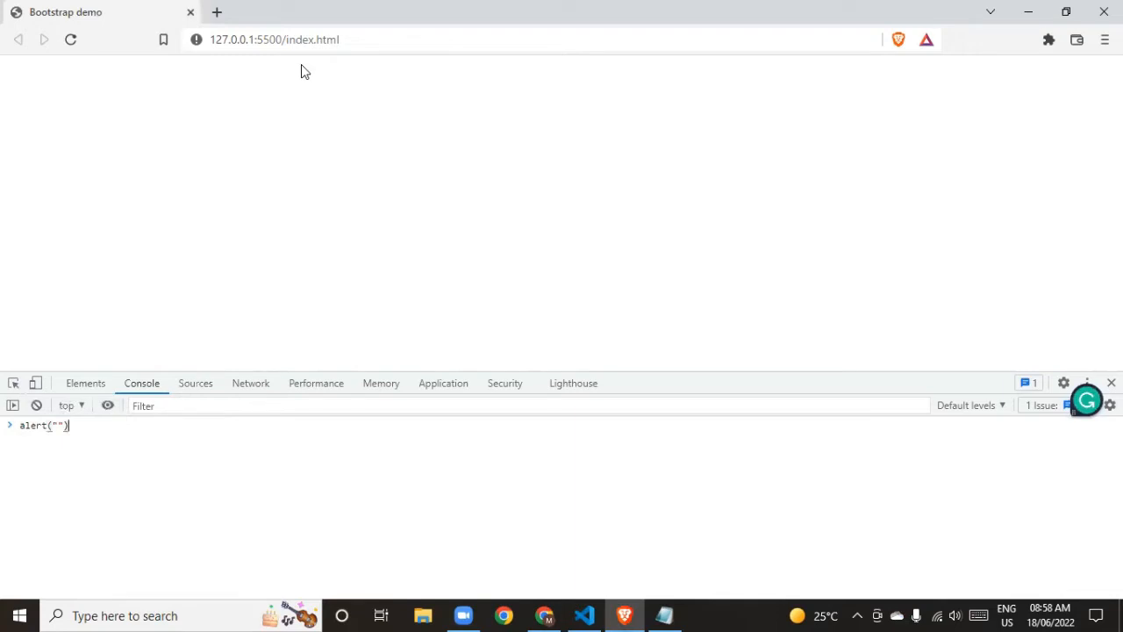
type(";")
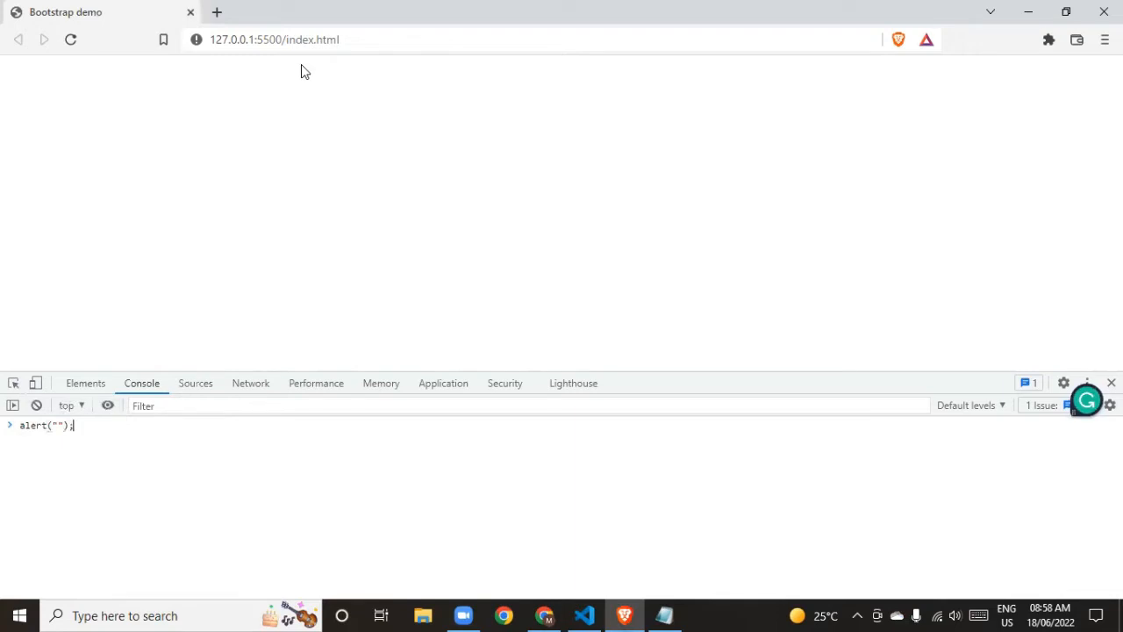
type("H")
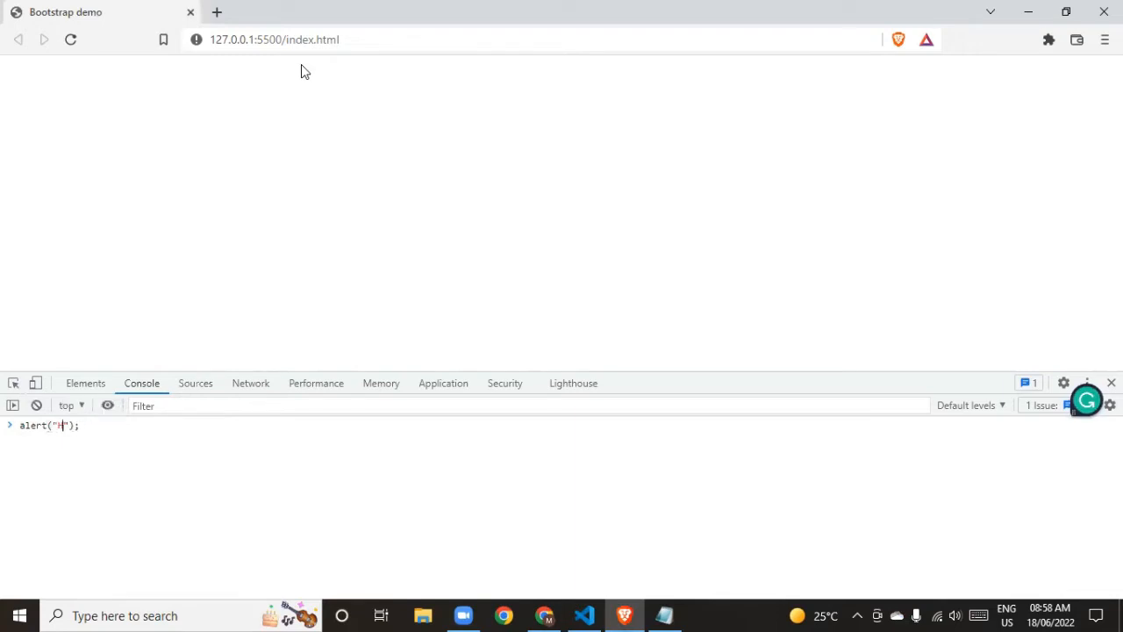
type("ell")
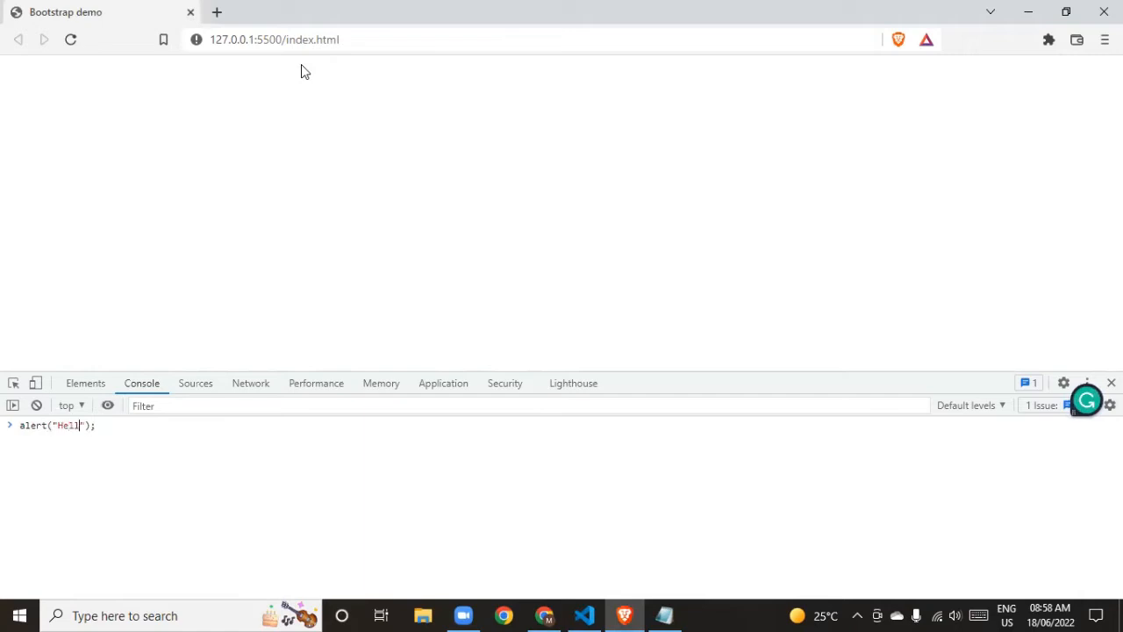
key("Enter")
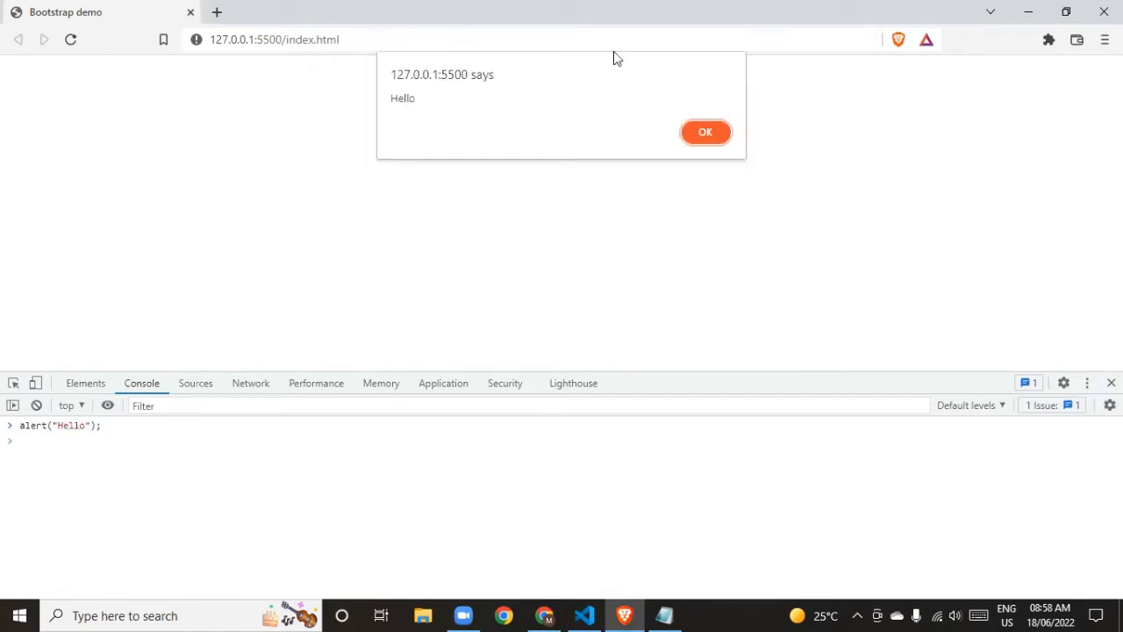
double_click(402, 98)
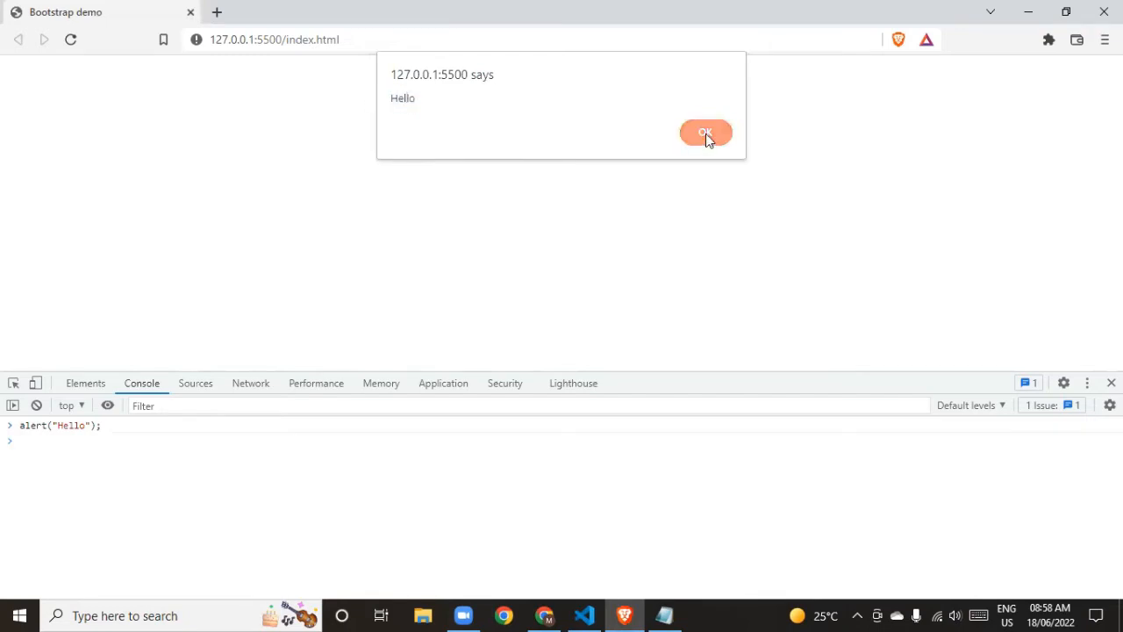
left_click(706, 133)
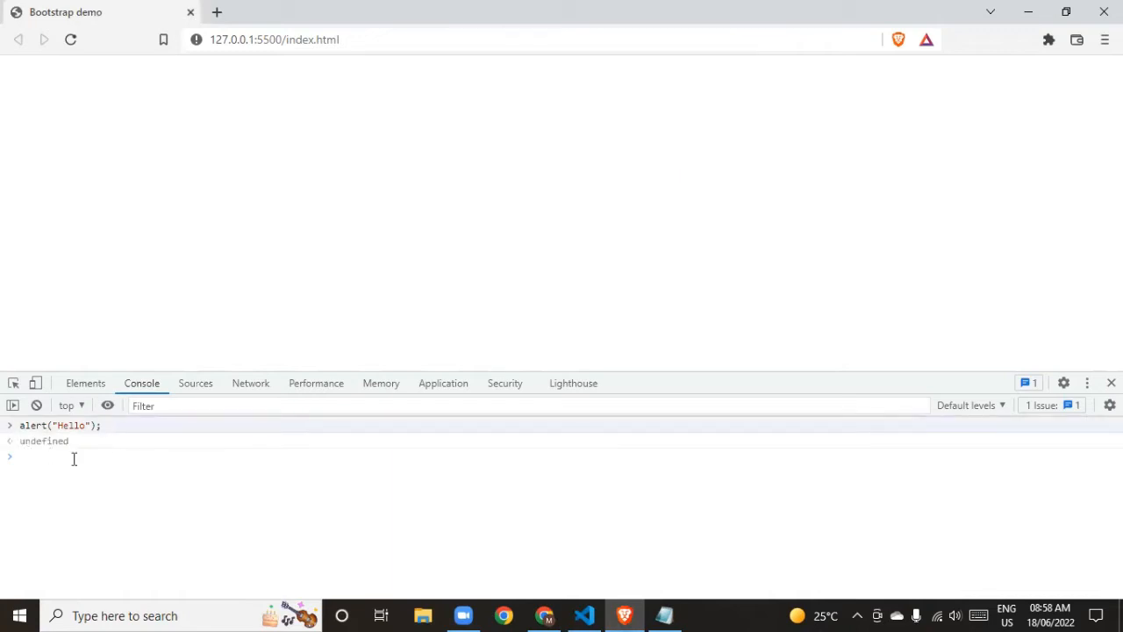
- Clear the Console output, run alert("World");, and dismiss the World popup
left_click(36, 406)
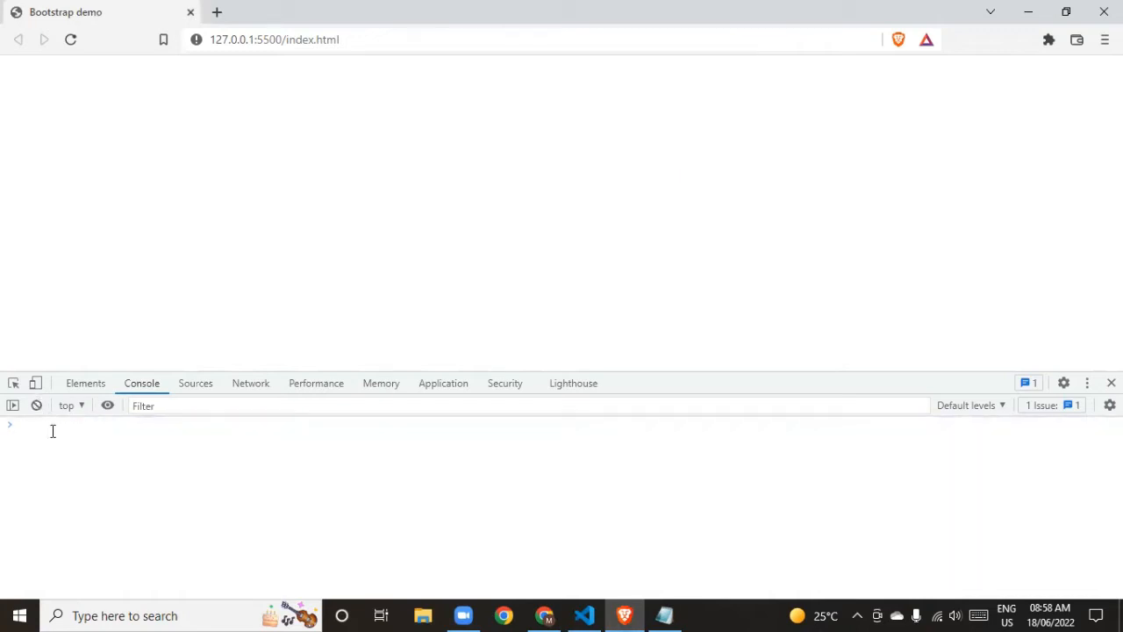
mouse_move(139, 471)
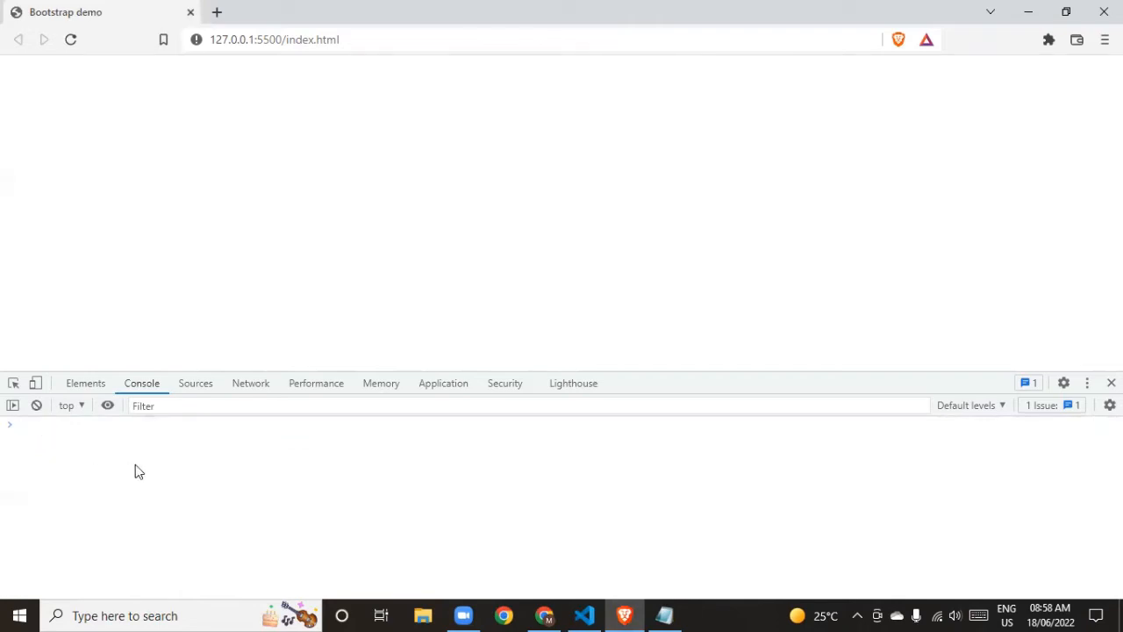
type("alert")
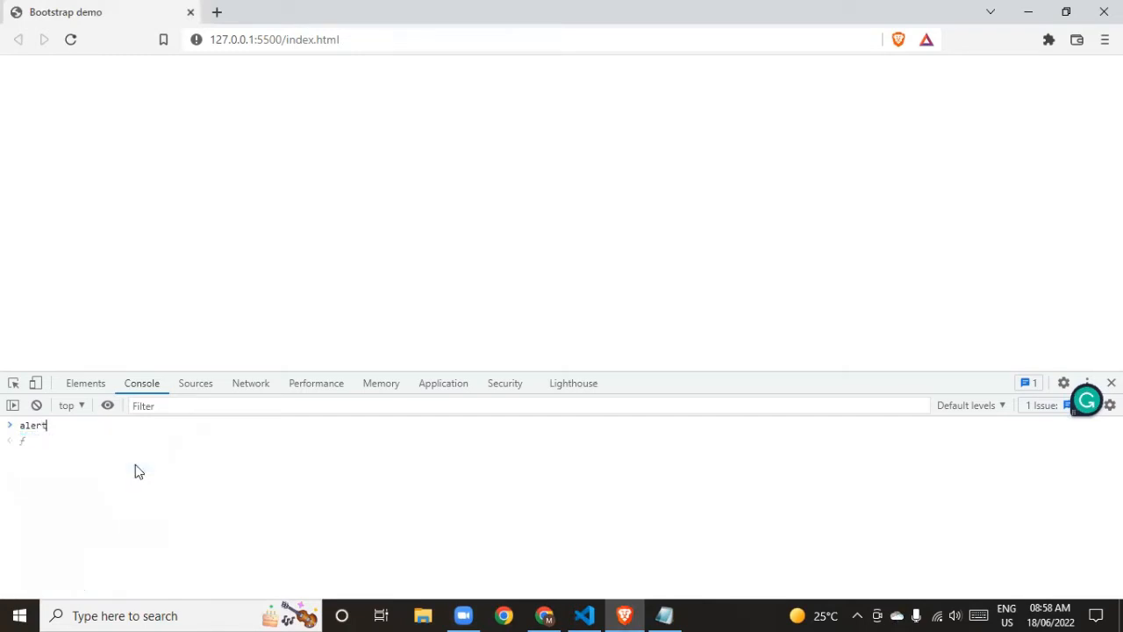
type("(\"")
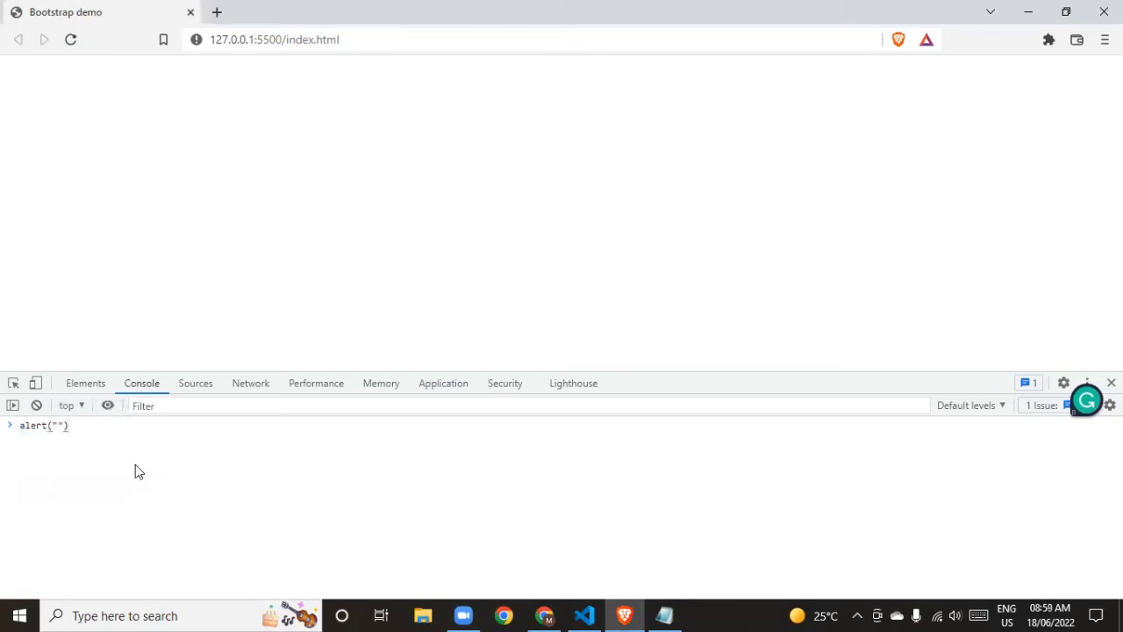
type("wor")
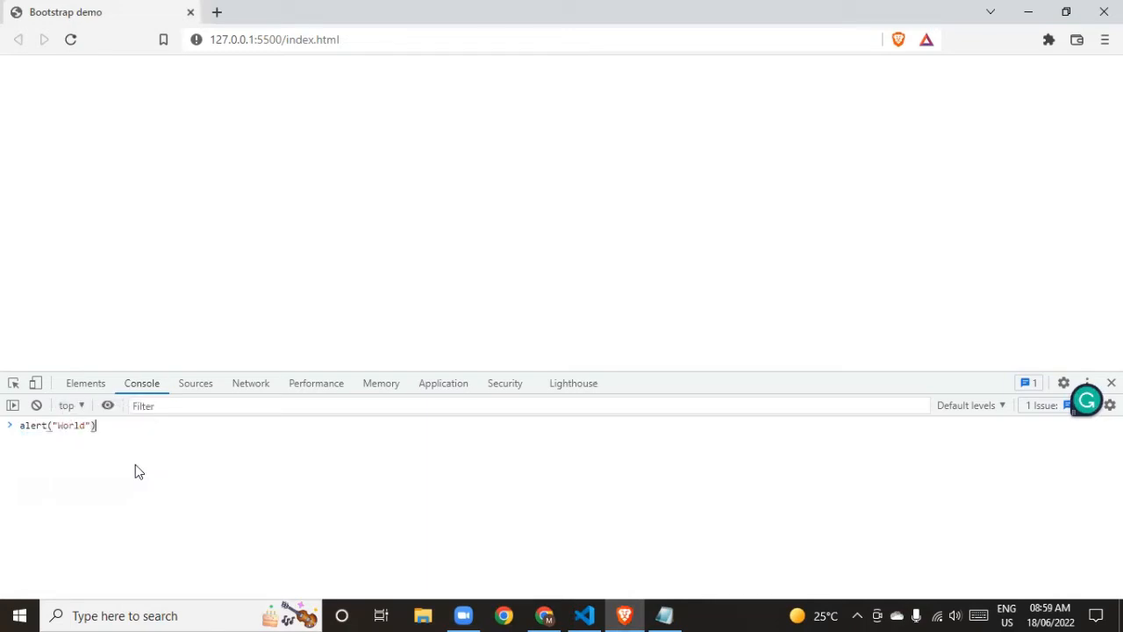
key("Enter")
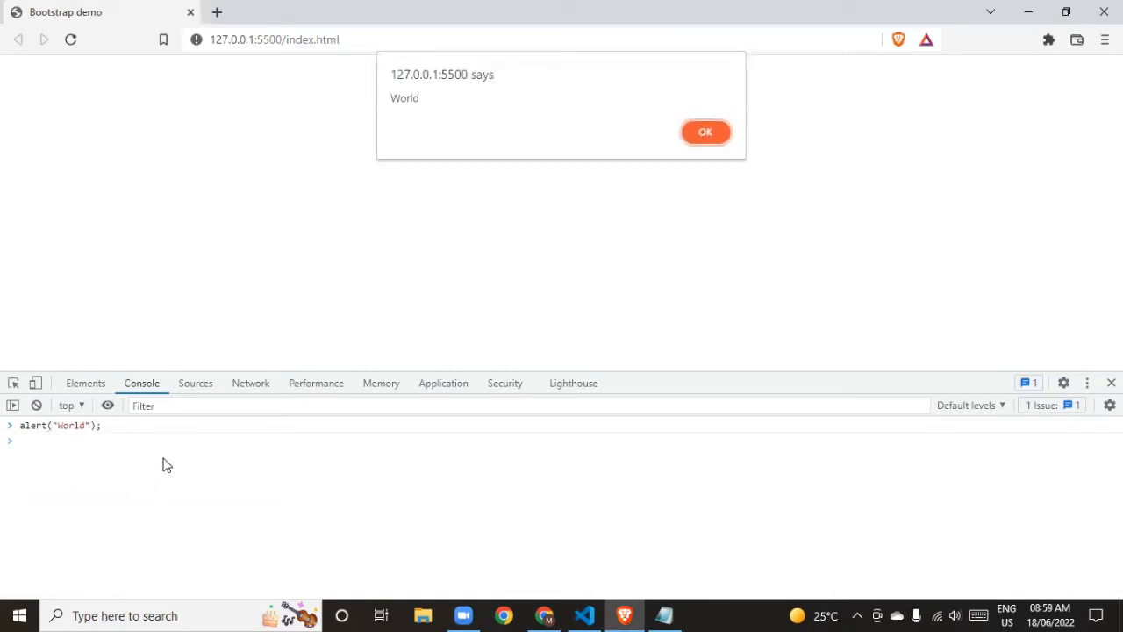
left_click(706, 131)
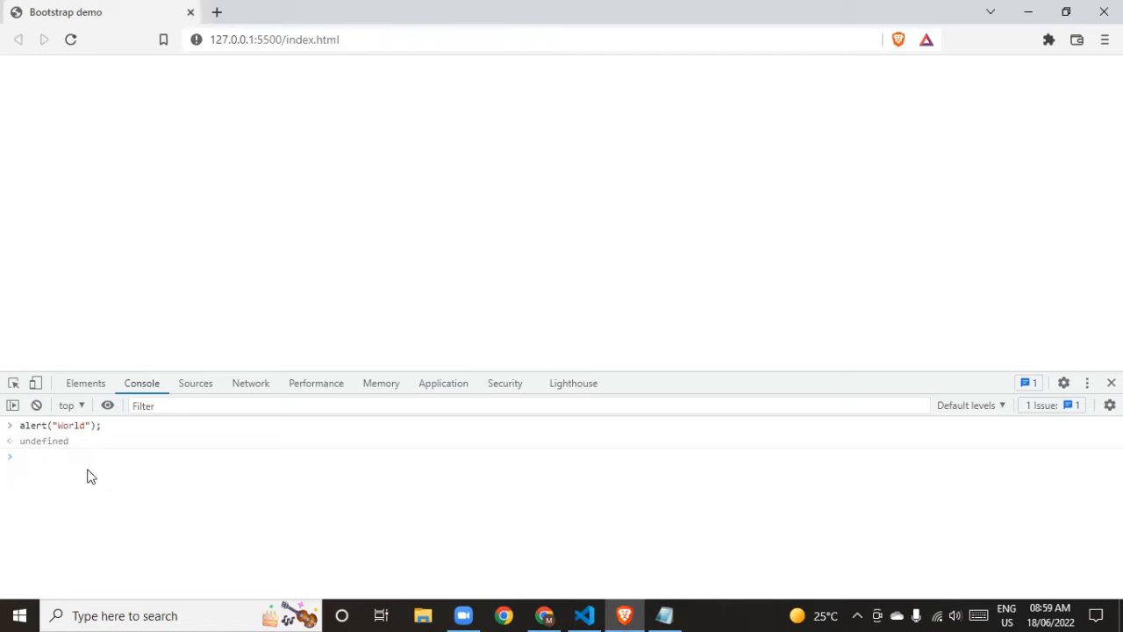
left_click(88, 457)
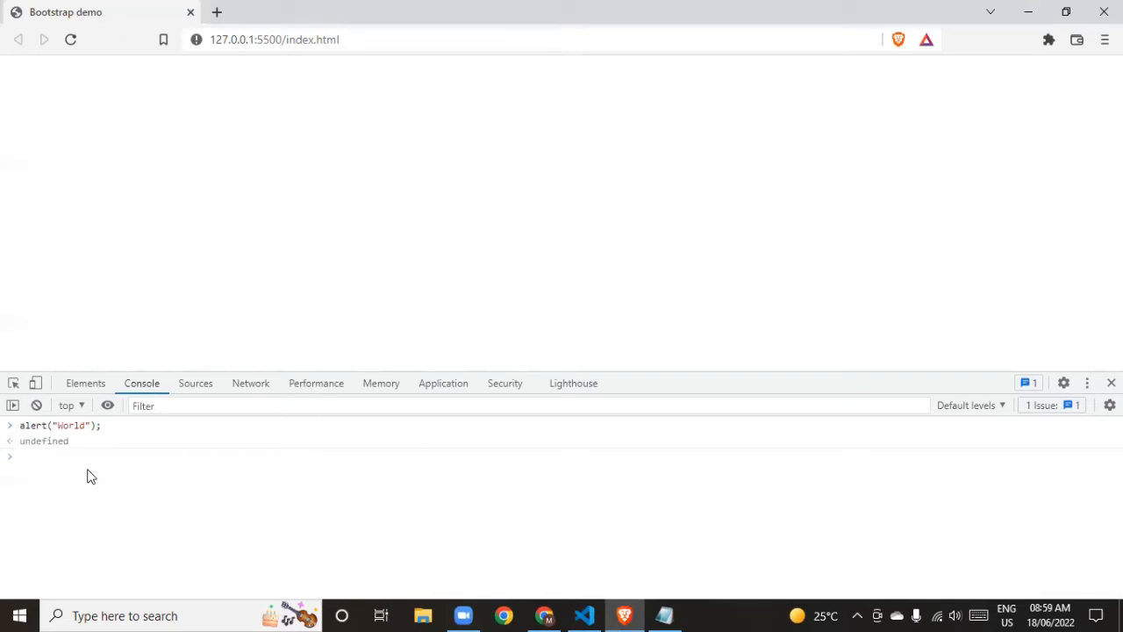
type("say")
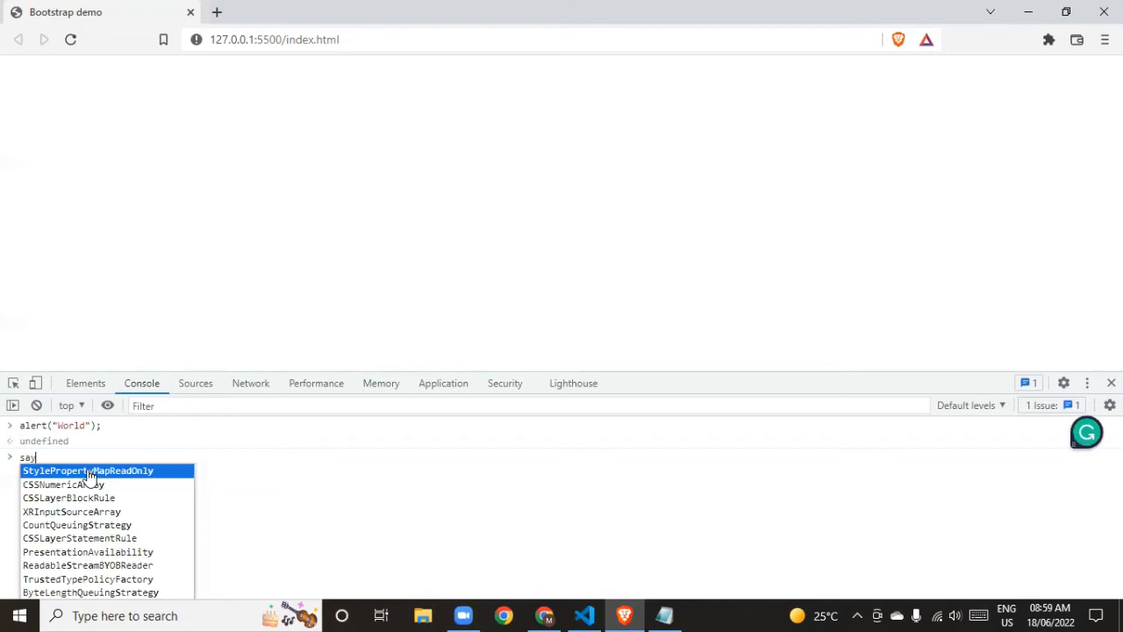
type("(")
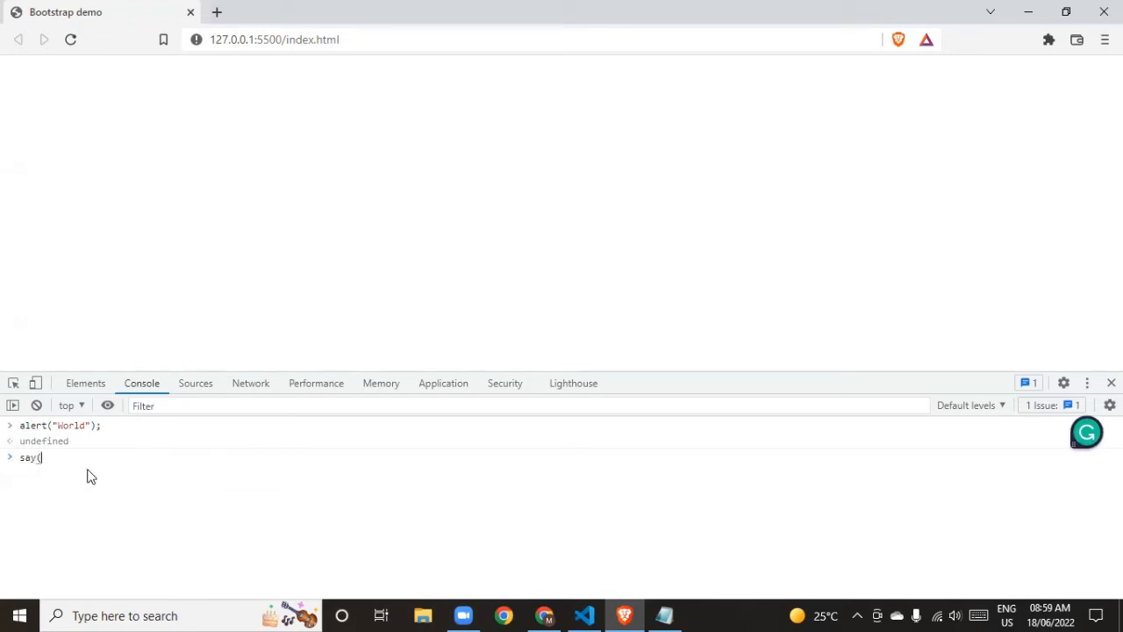
type("\"")
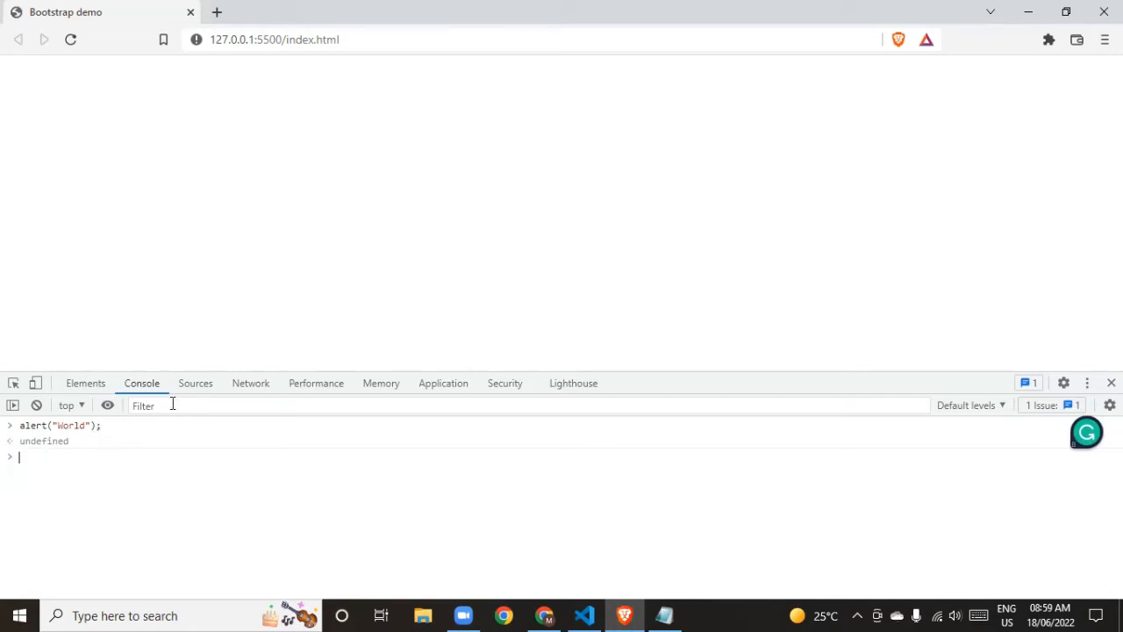
mouse_move(200, 383)
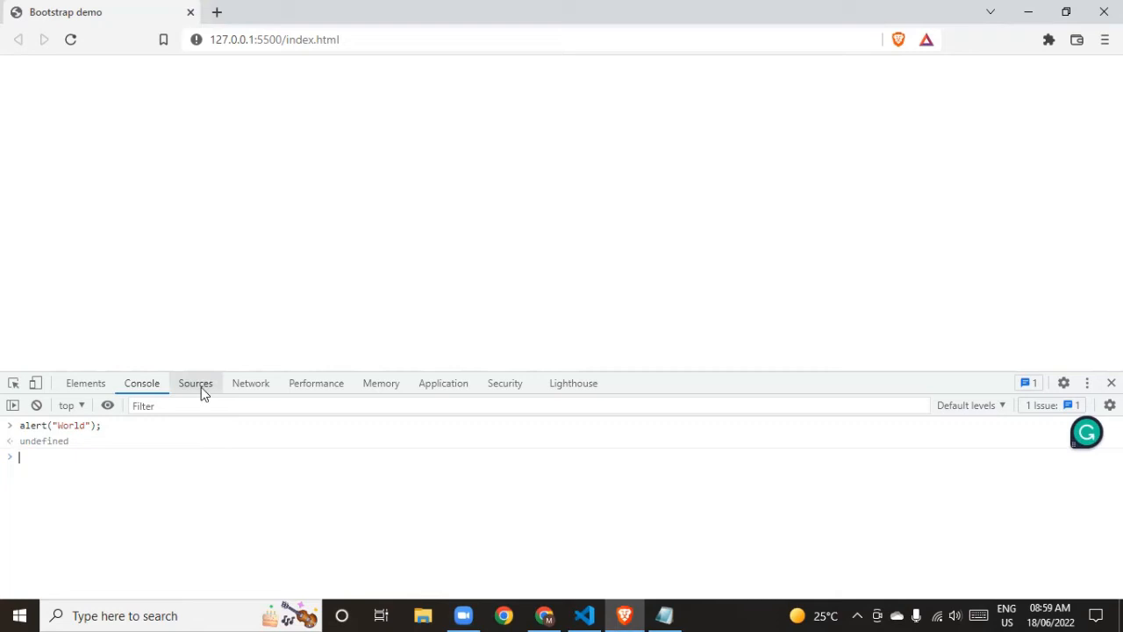
- Create a new script snippet named hello.js in the Sources Snippets pane
left_click(195, 382)
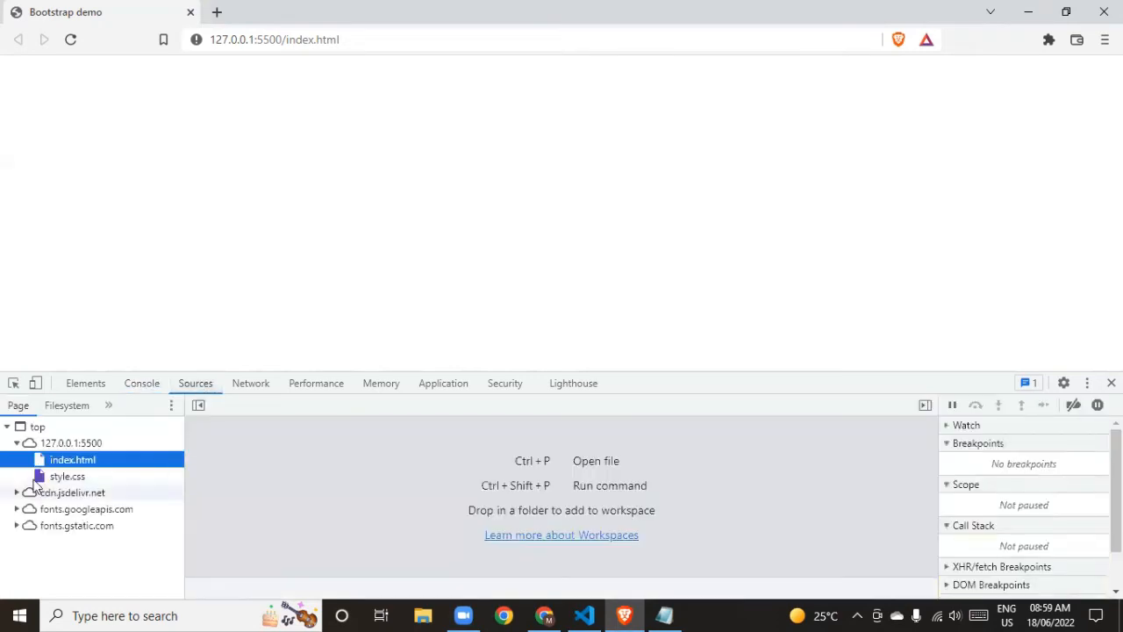
left_click(108, 404)
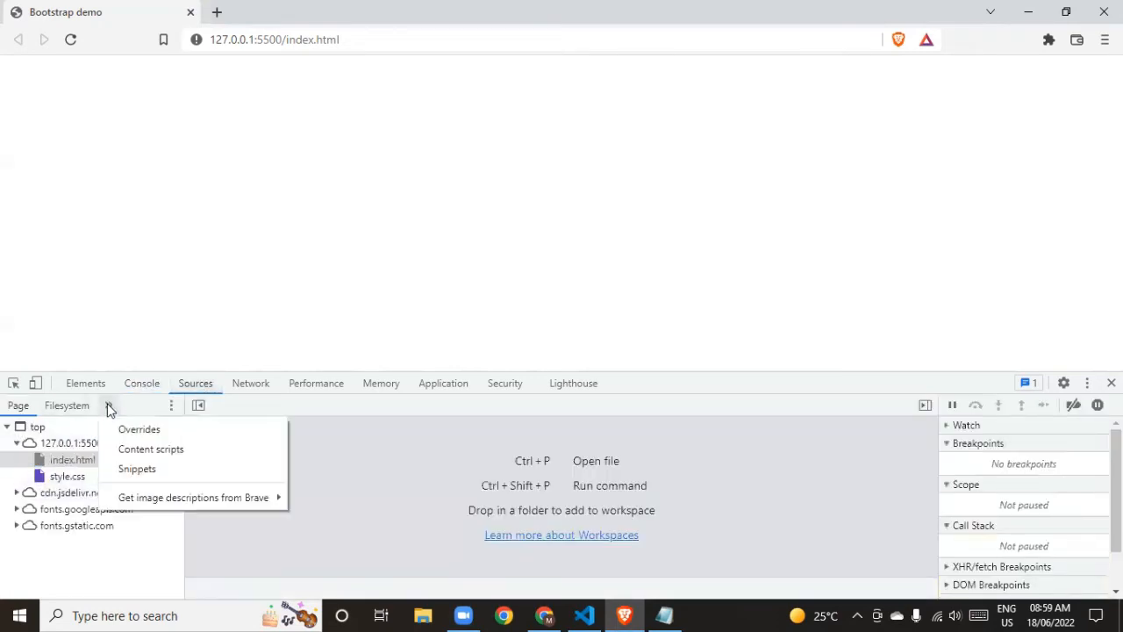
left_click(136, 468)
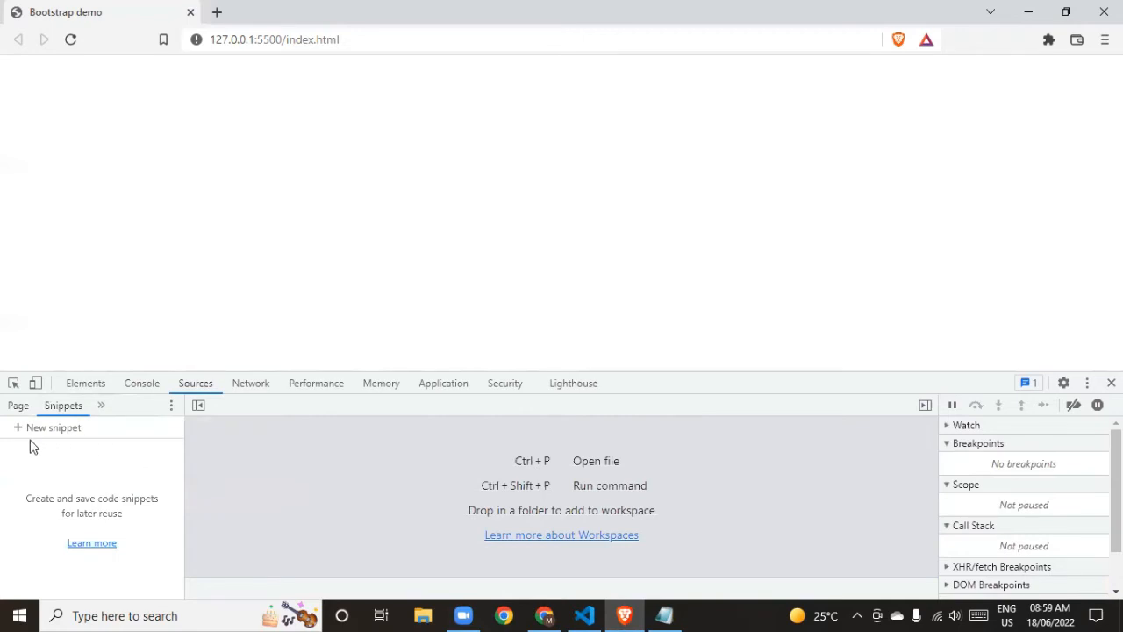
left_click(53, 428)
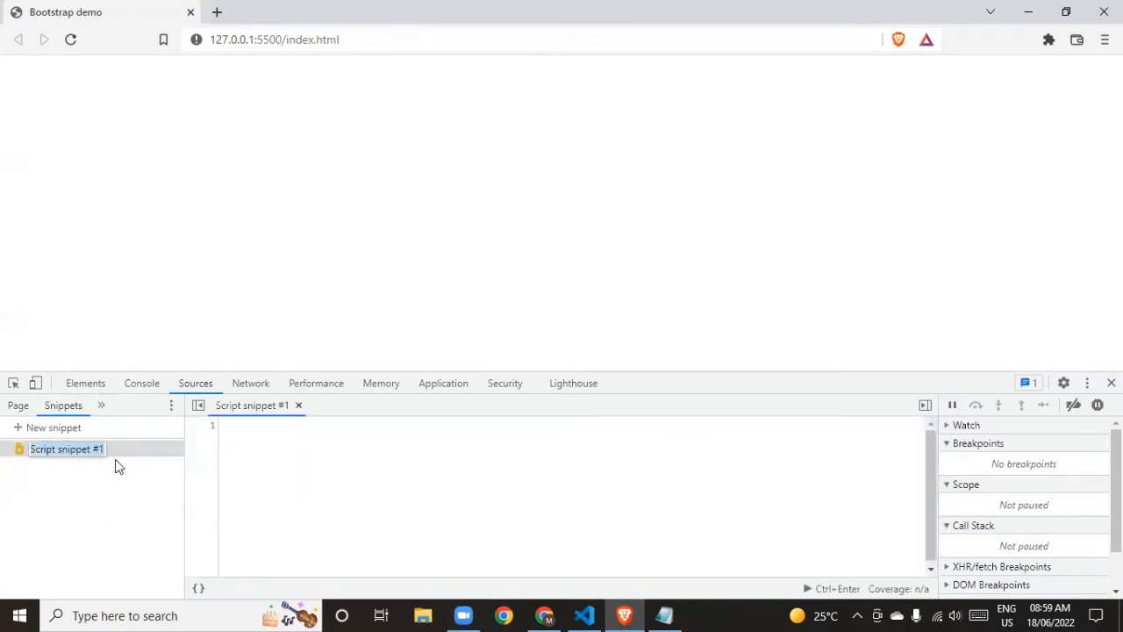
type("hello.js")
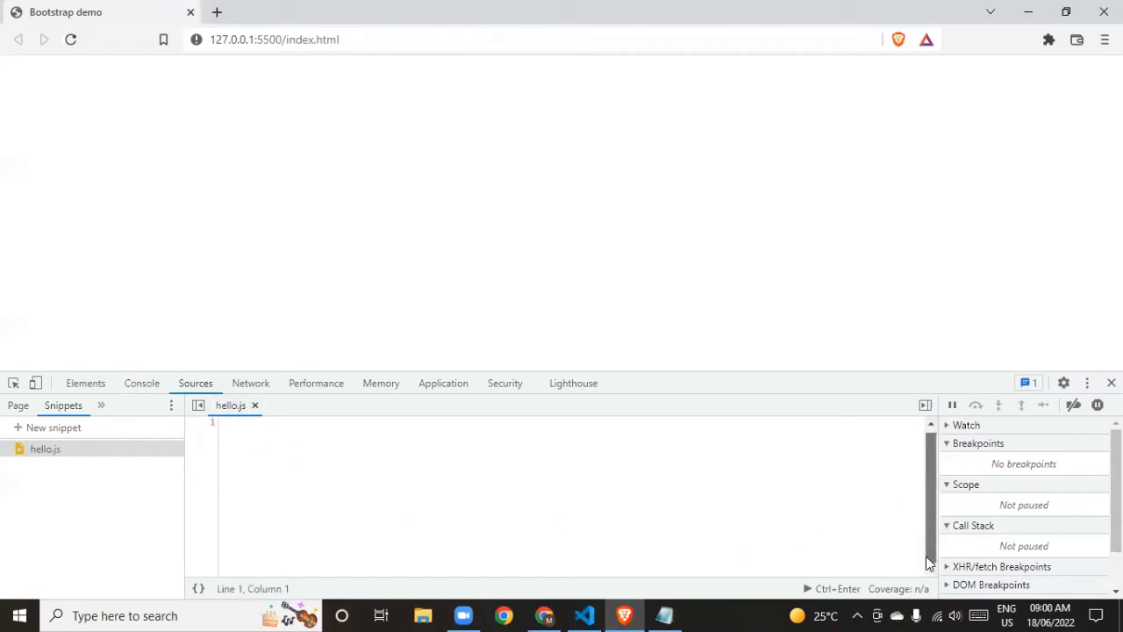
- Type alert("Hello") into the empty hello.js editor, correcting the mistyped letters
left_click(328, 452)
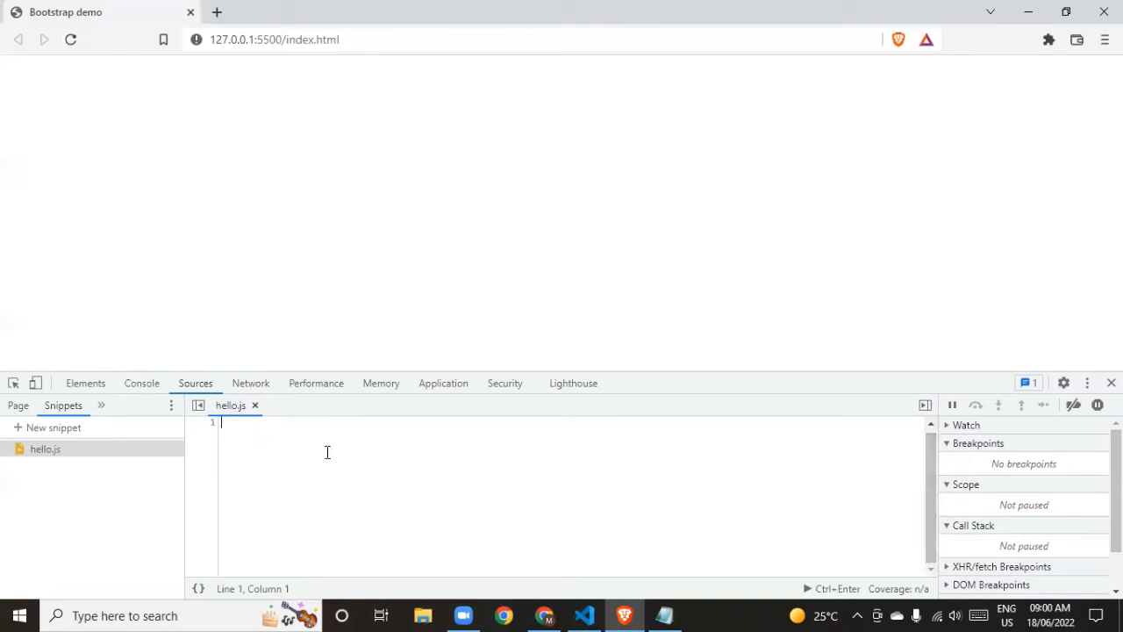
type("alert")
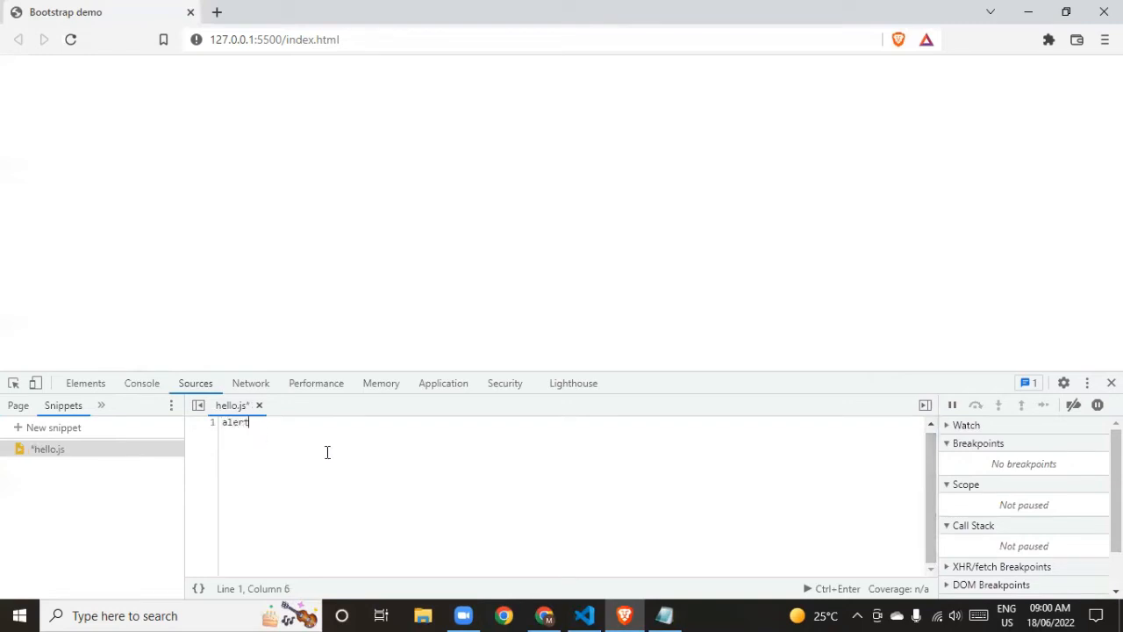
type("(\"\")")
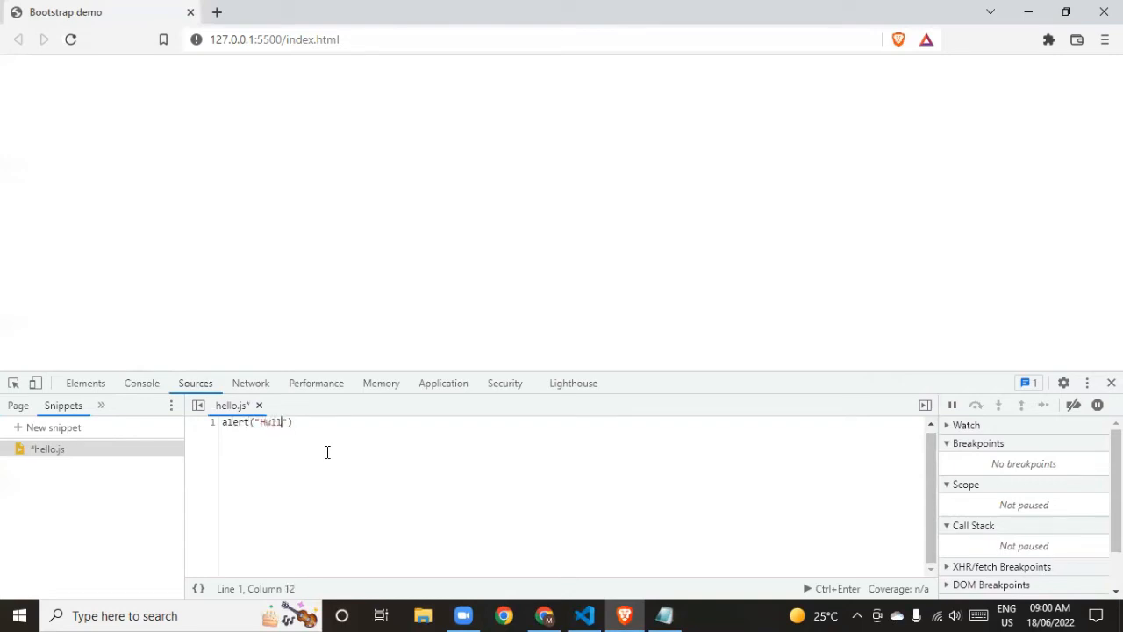
key("Backspace")
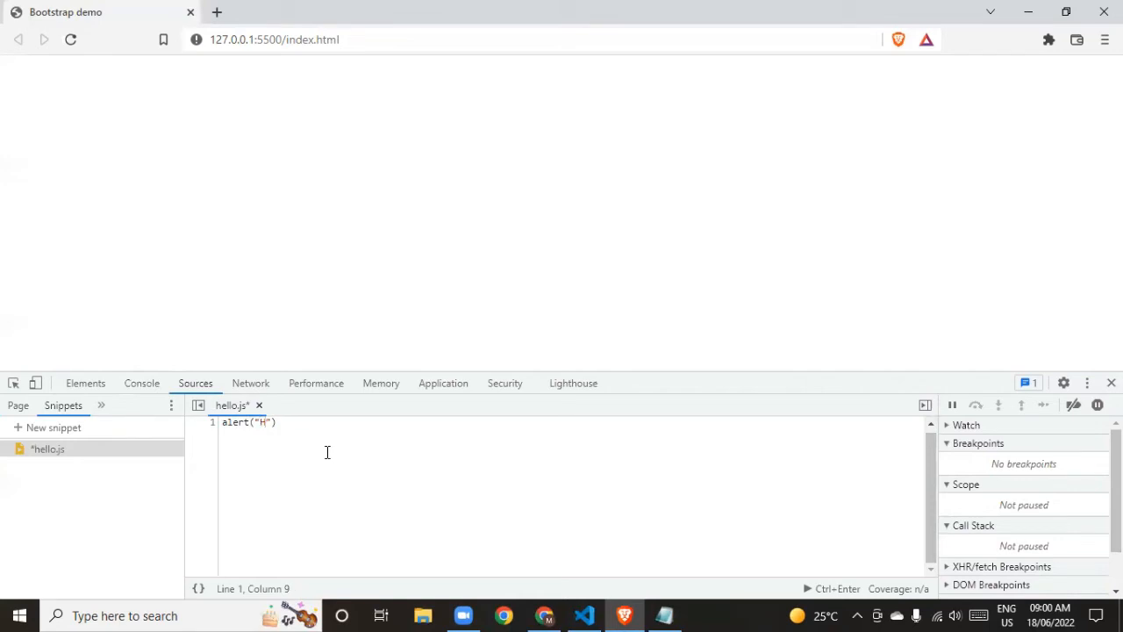
type("ello")
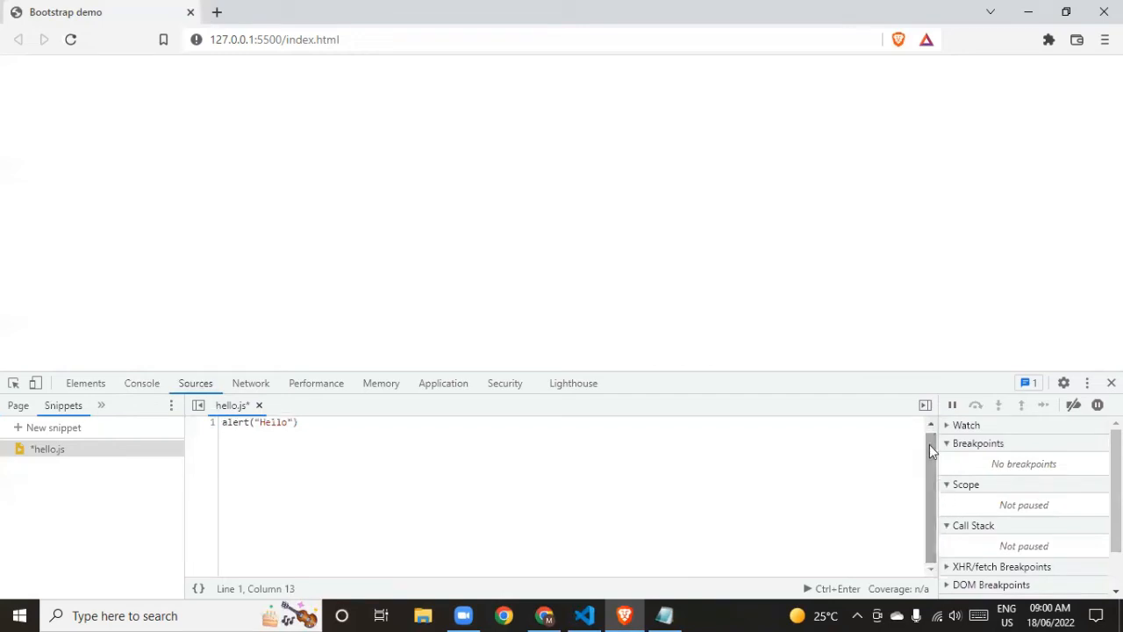
mouse_move(921, 404)
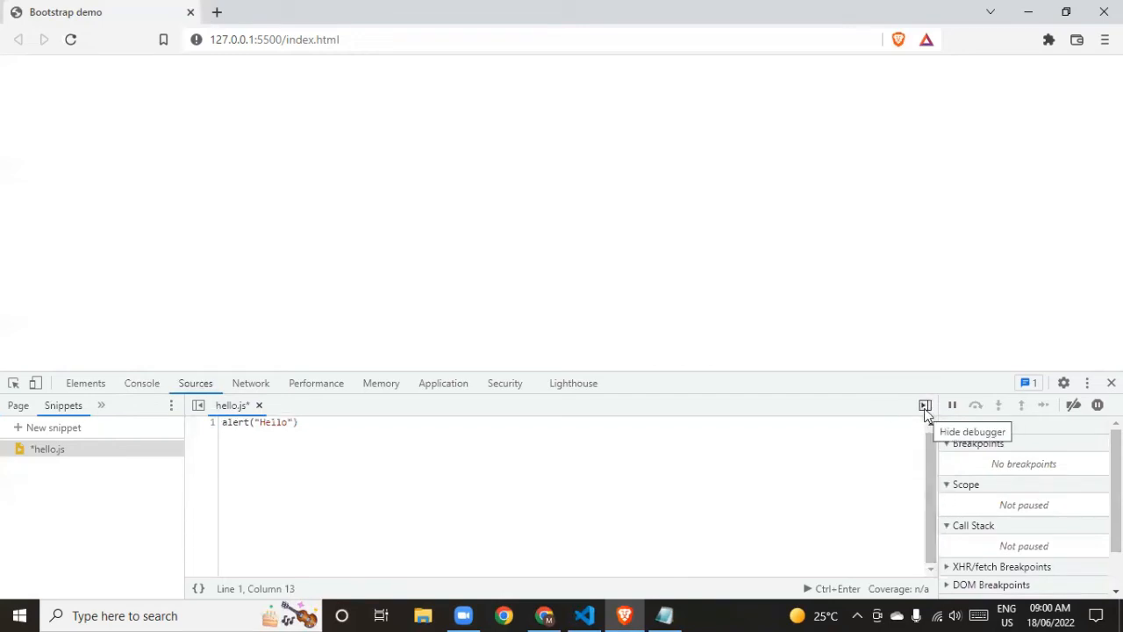
- Run hello.js to raise the Hello alert, check the Console, and return to Sources
left_click(946, 405)
type(";")
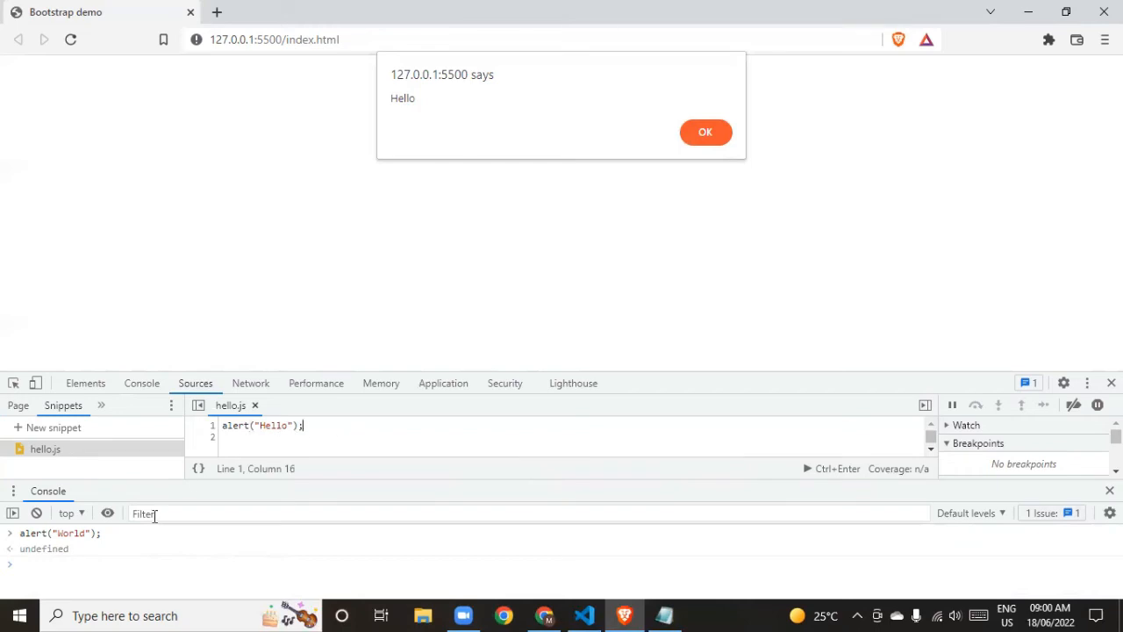
left_click(141, 382)
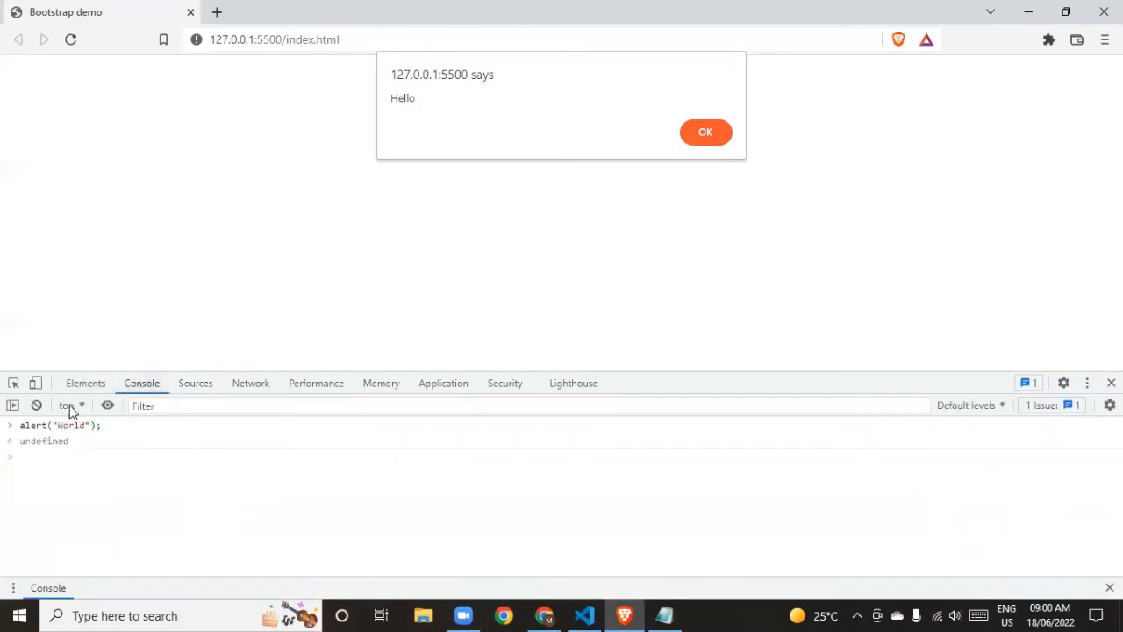
left_click(195, 383)
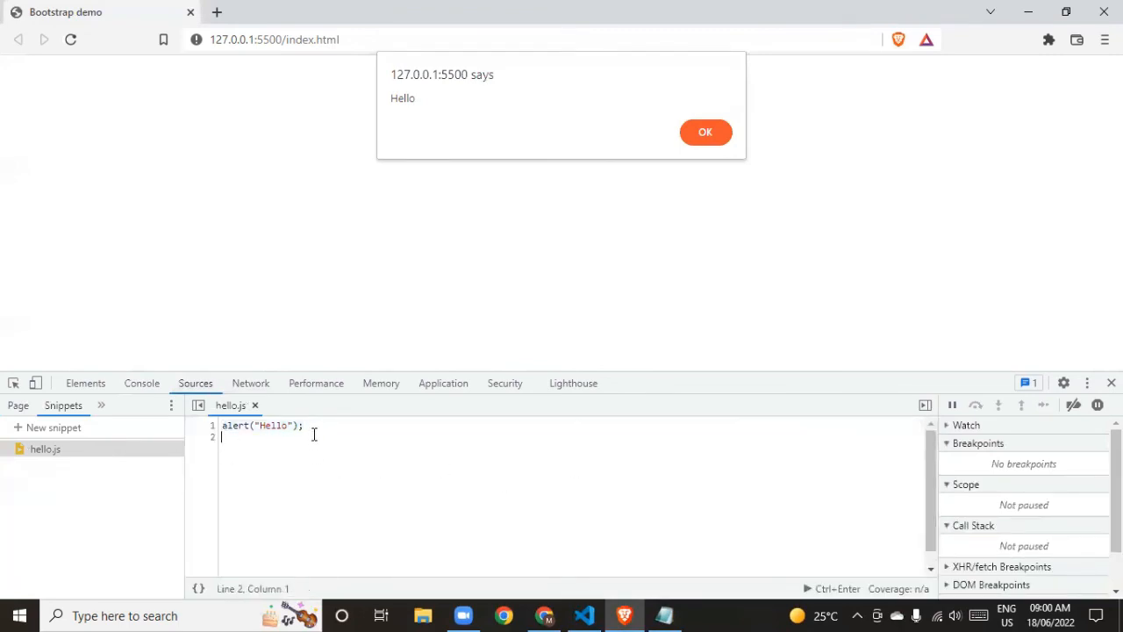
- Add alert("Wolrd"); as line 2, rerun hello.js, dismiss its alerts, and clear the Console
type("alert(\"Hello\")")
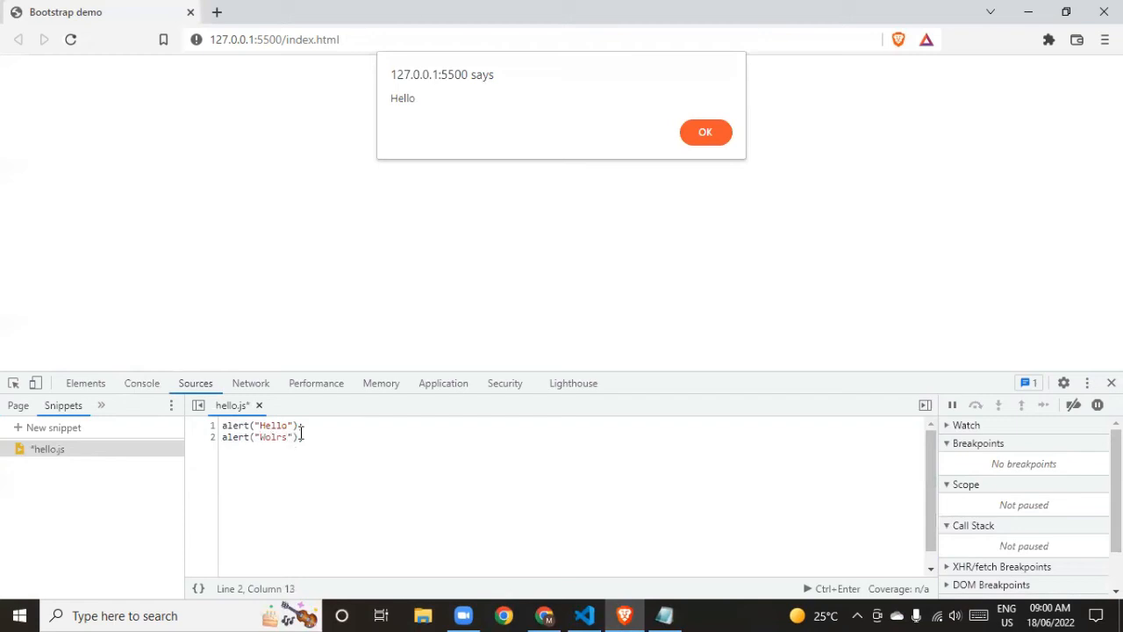
left_click(705, 131)
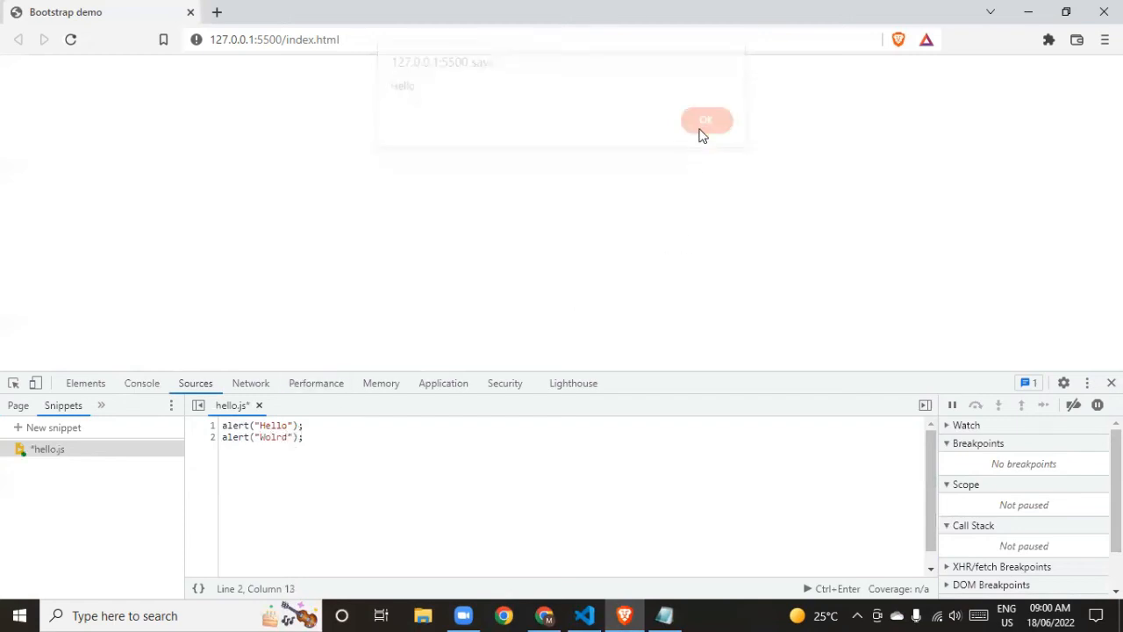
left_click(706, 120)
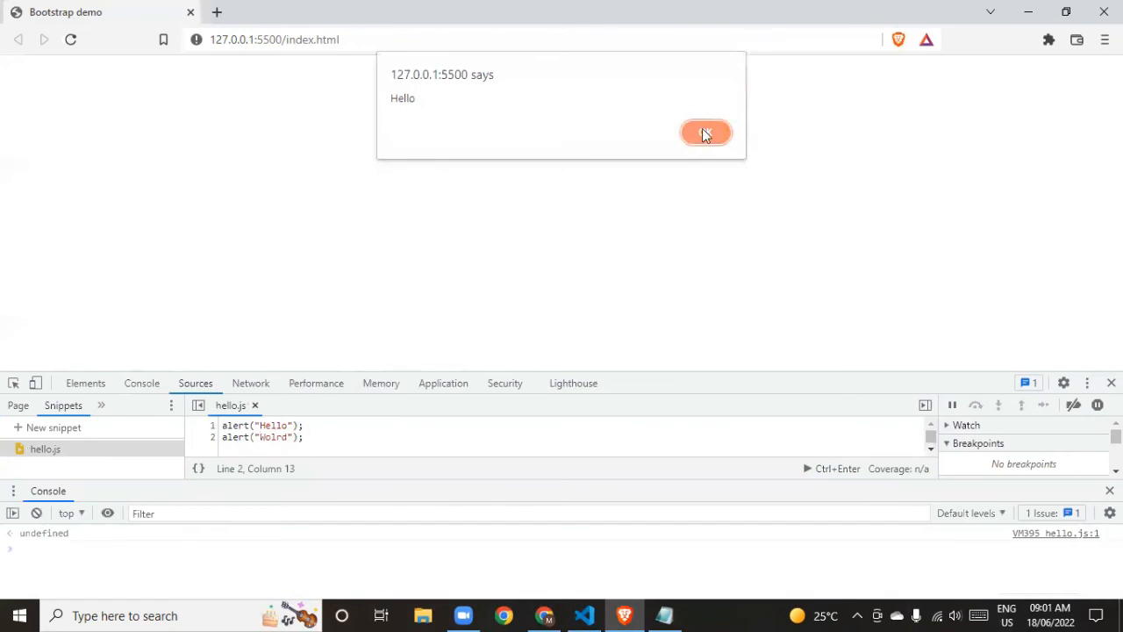
left_click(706, 133)
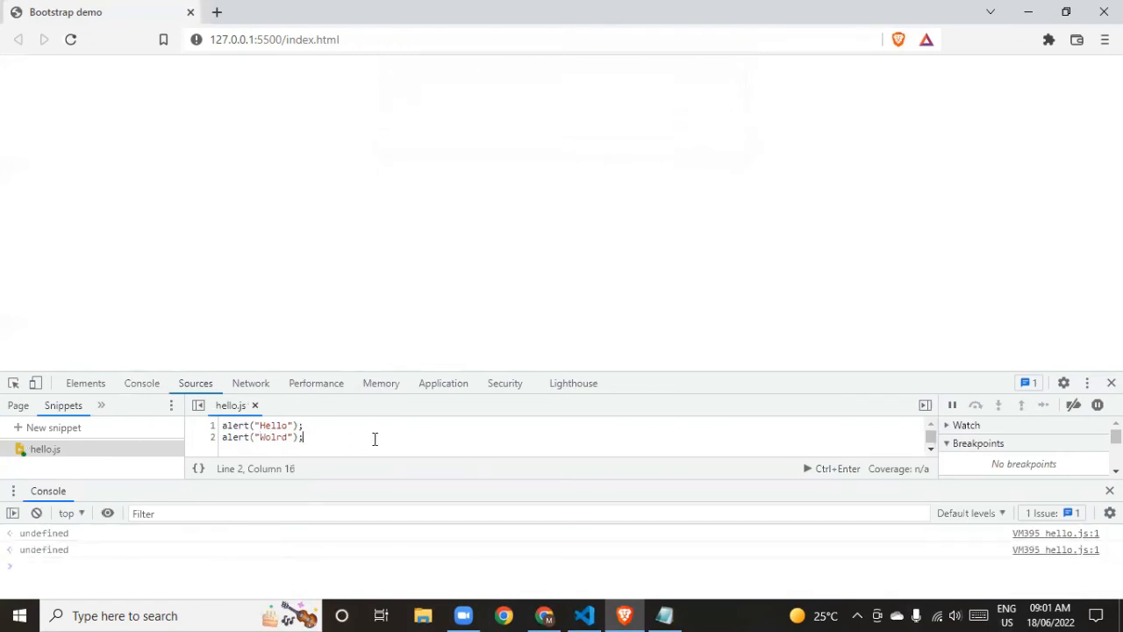
left_click(142, 382)
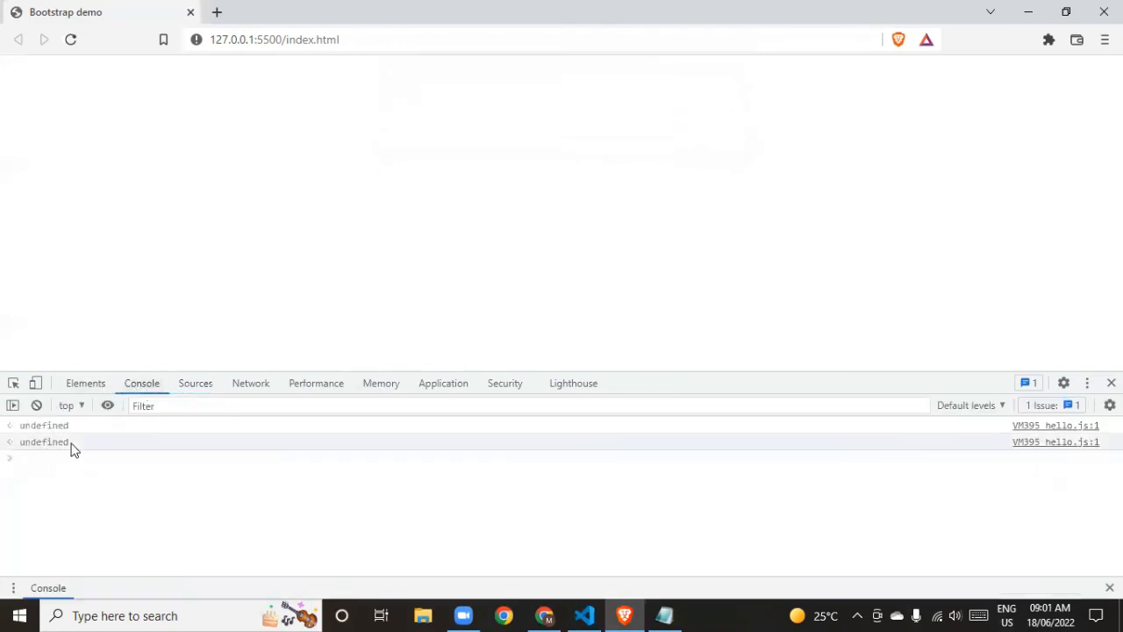
left_click(36, 405)
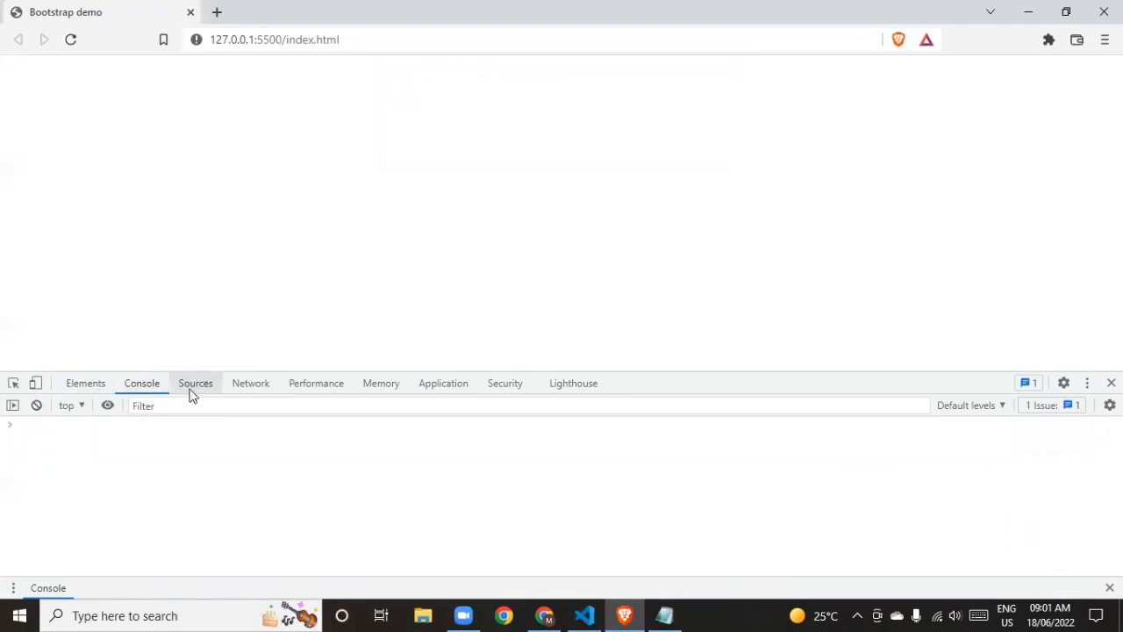
- Enter alert("Hello"); and alert("world"); as a two-line Console entry without running it
left_click(194, 383)
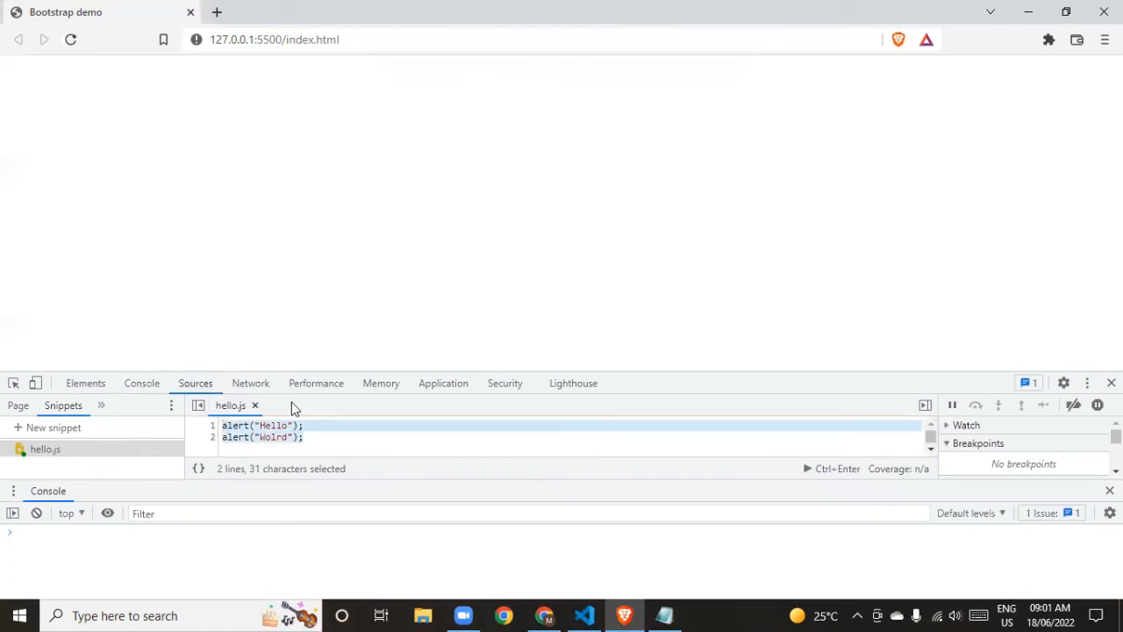
left_click(141, 383)
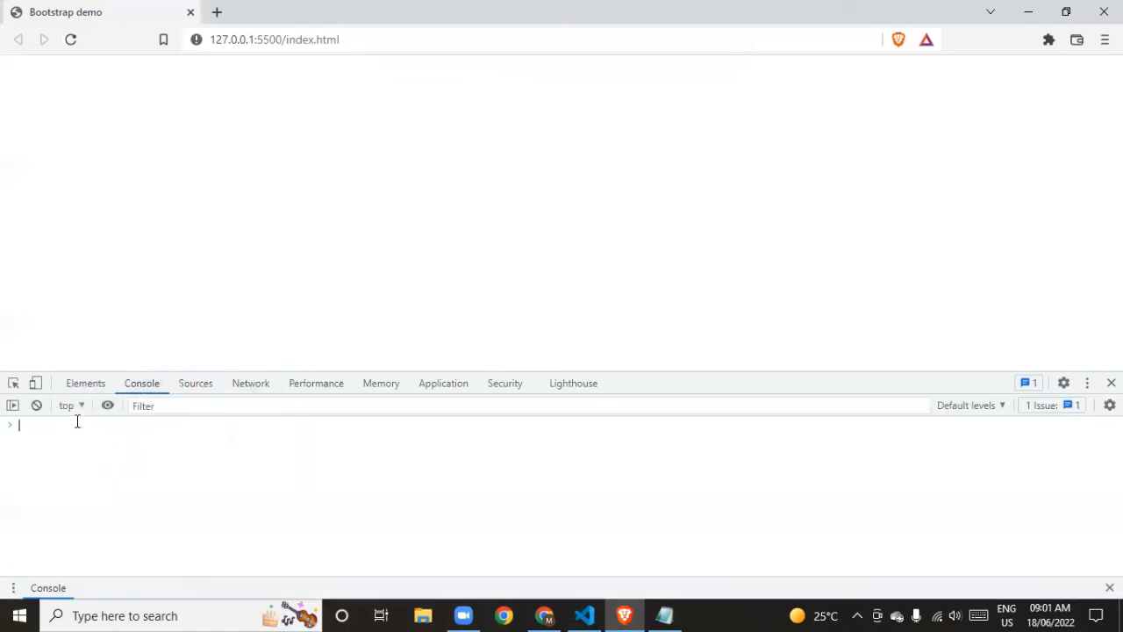
type("alert")
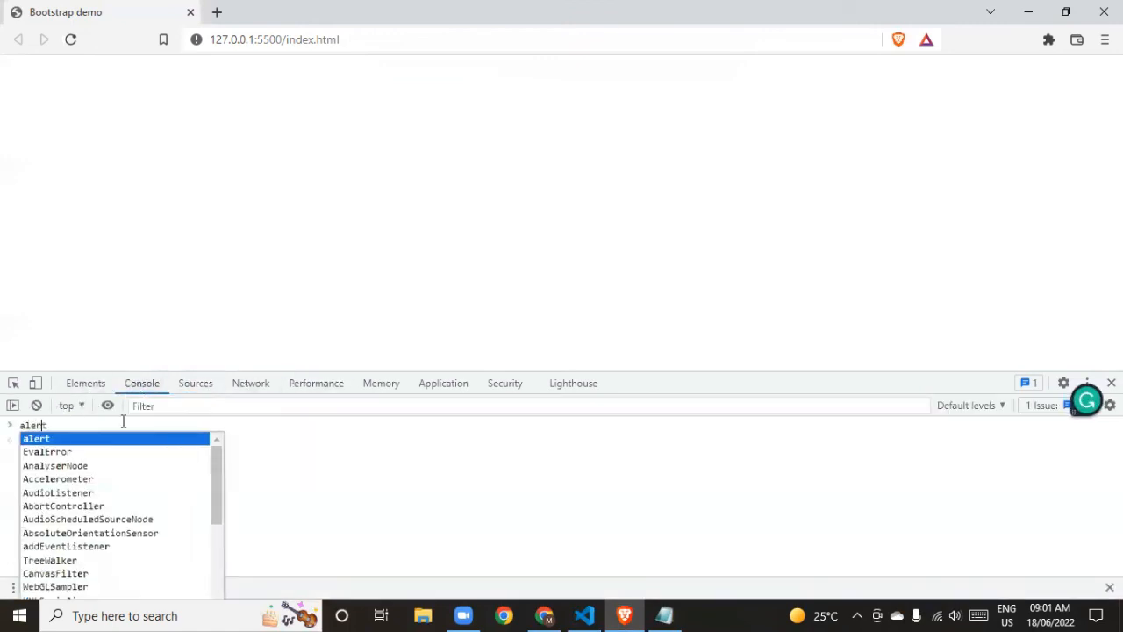
type("(\"")
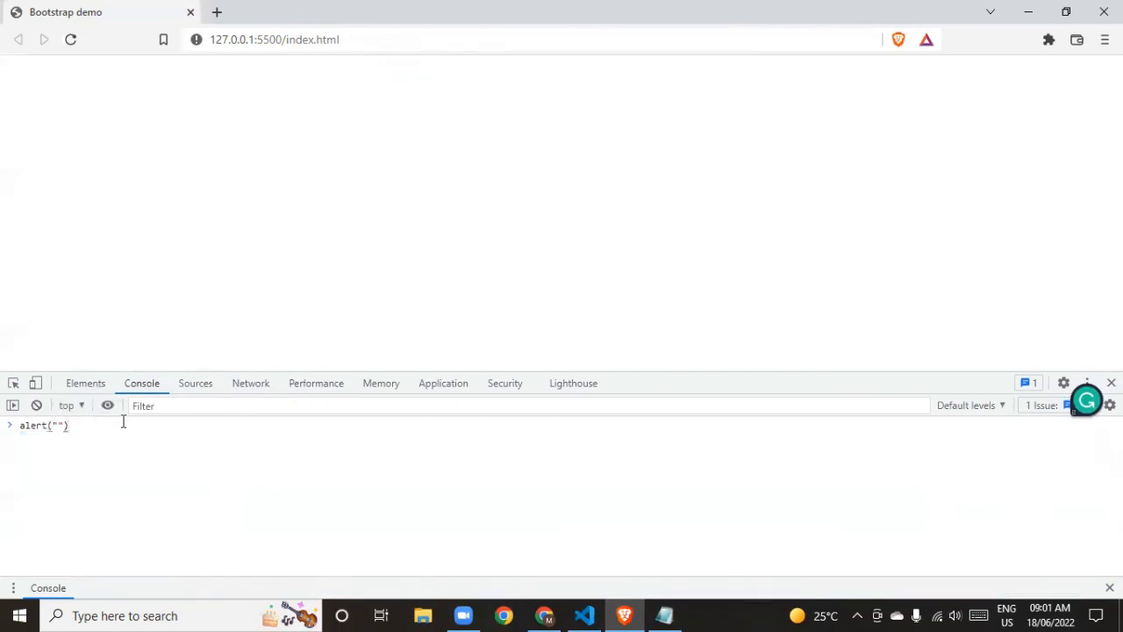
type("Hi")
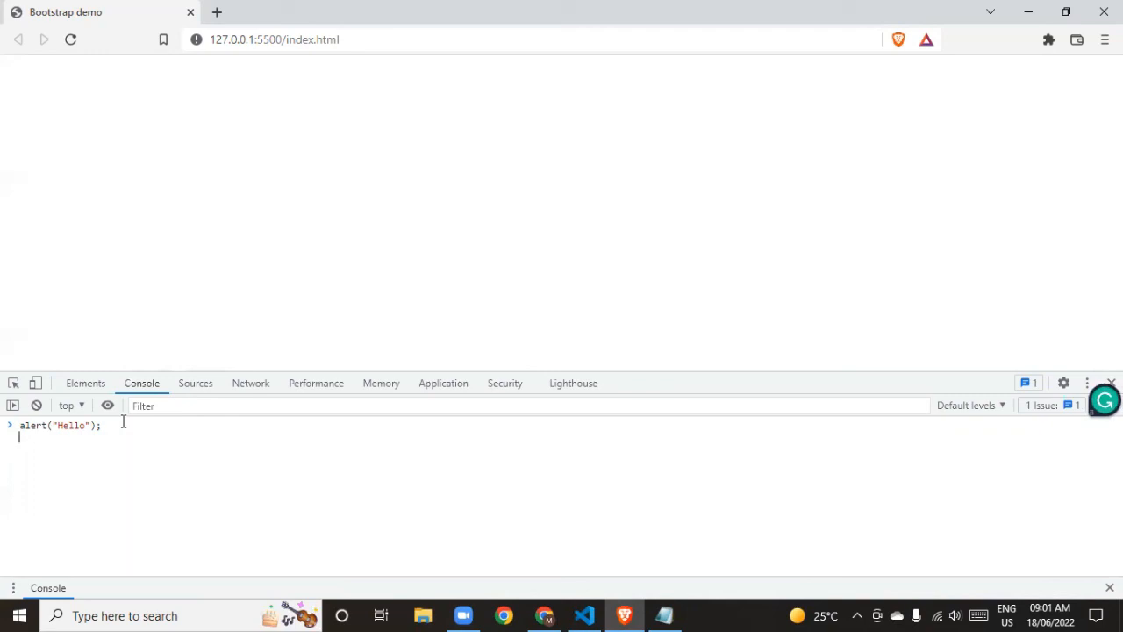
type("alert(\"")
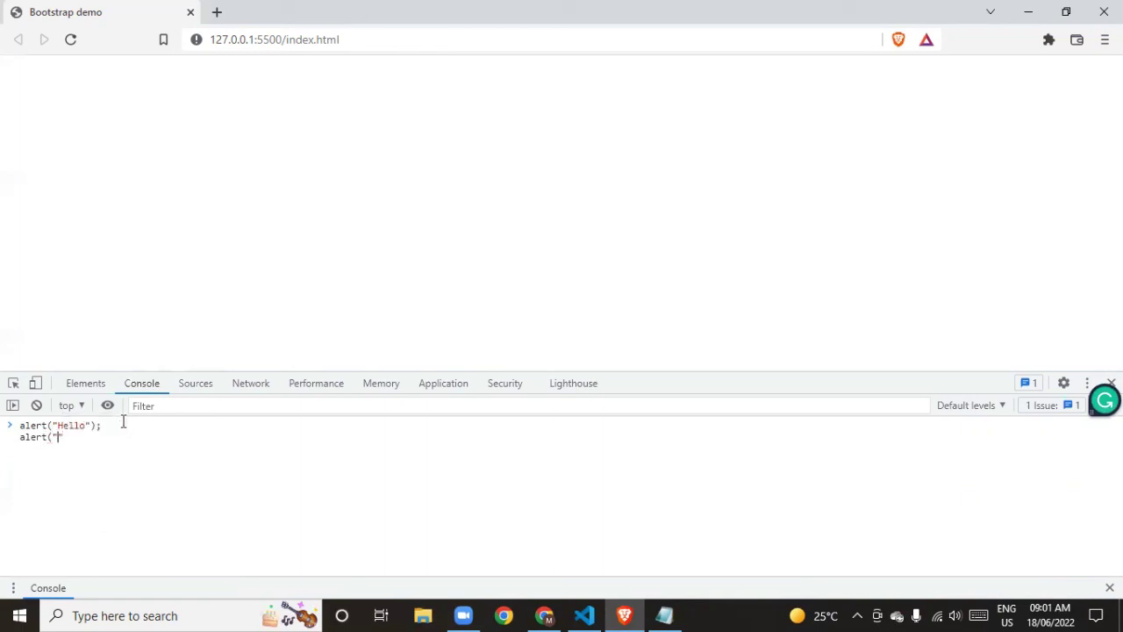
type("world\");")
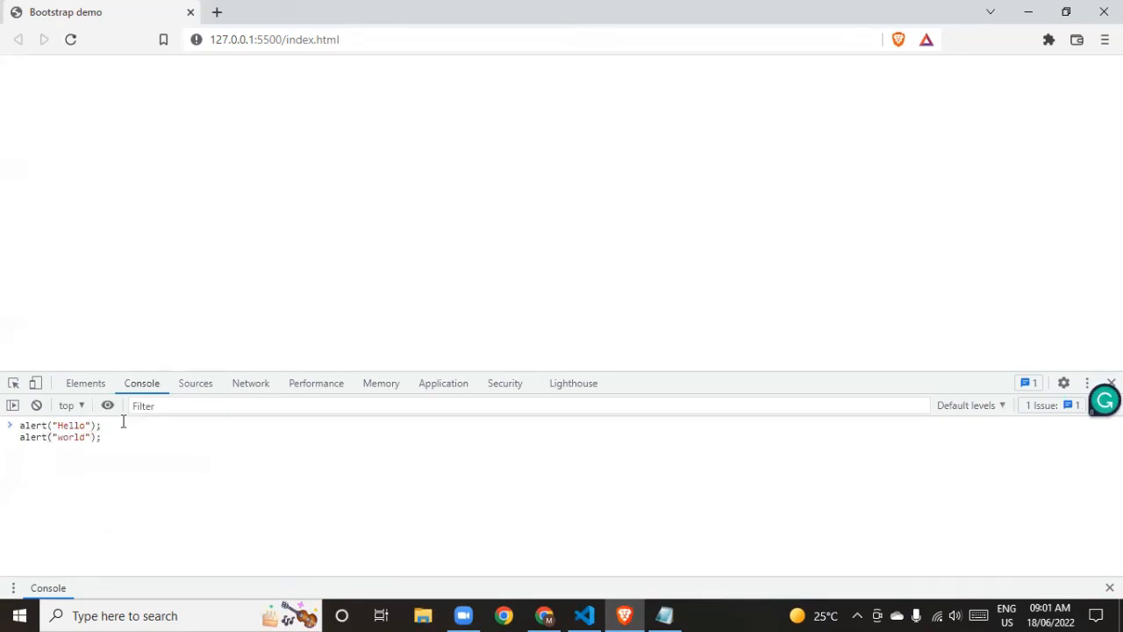
- Run the two-line entry, dismiss the Hello and world alerts, and reopen hello.js
key("Enter")
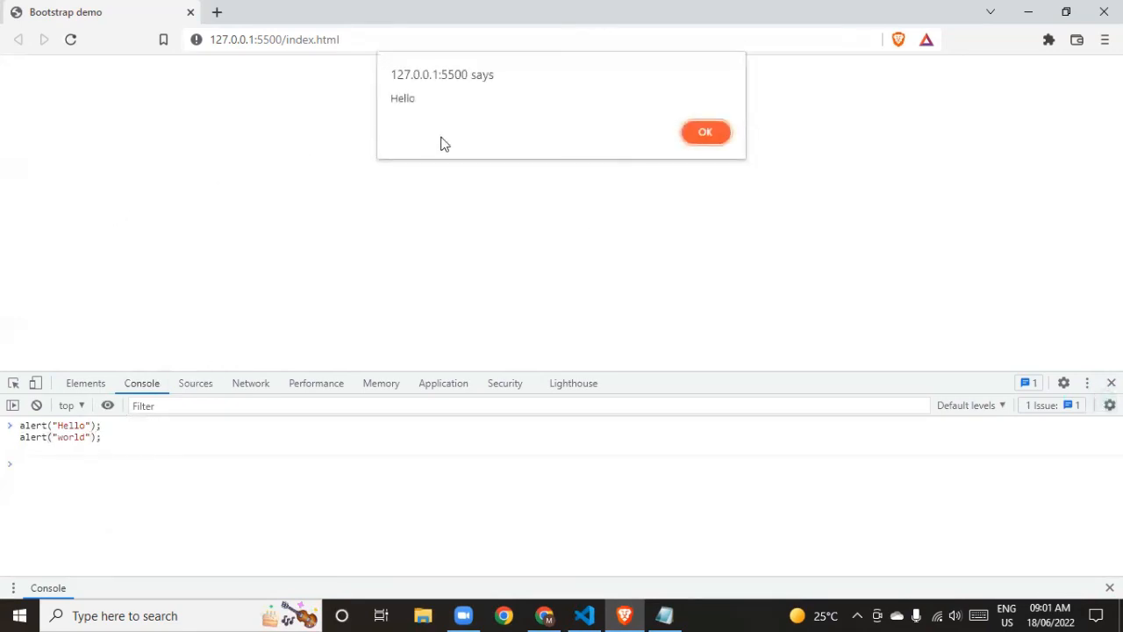
left_click(705, 132)
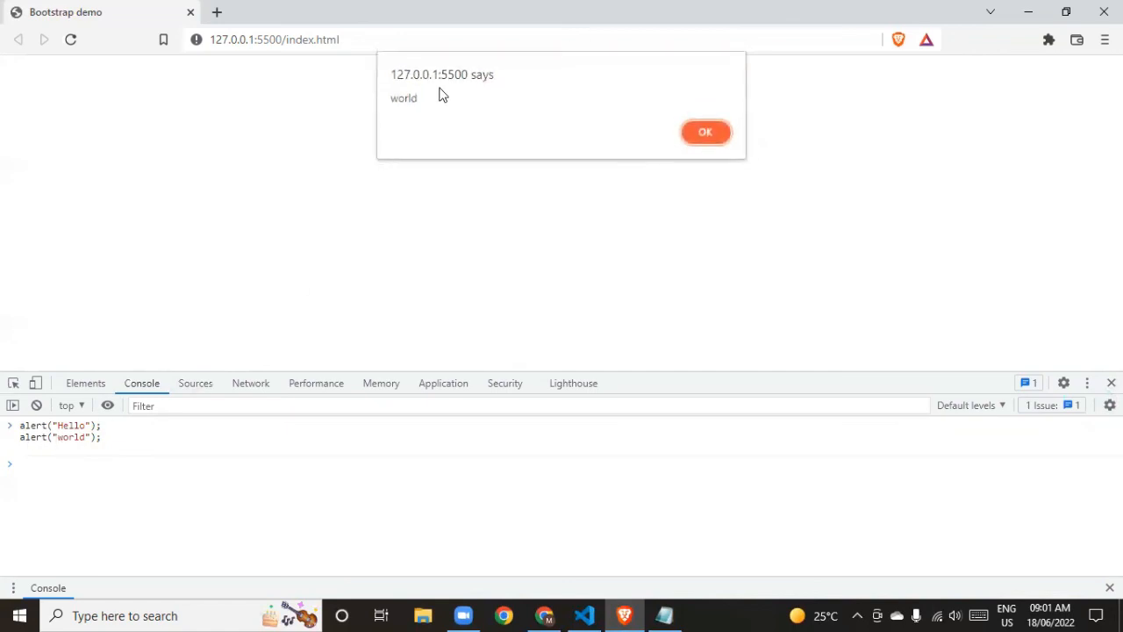
left_click(705, 131)
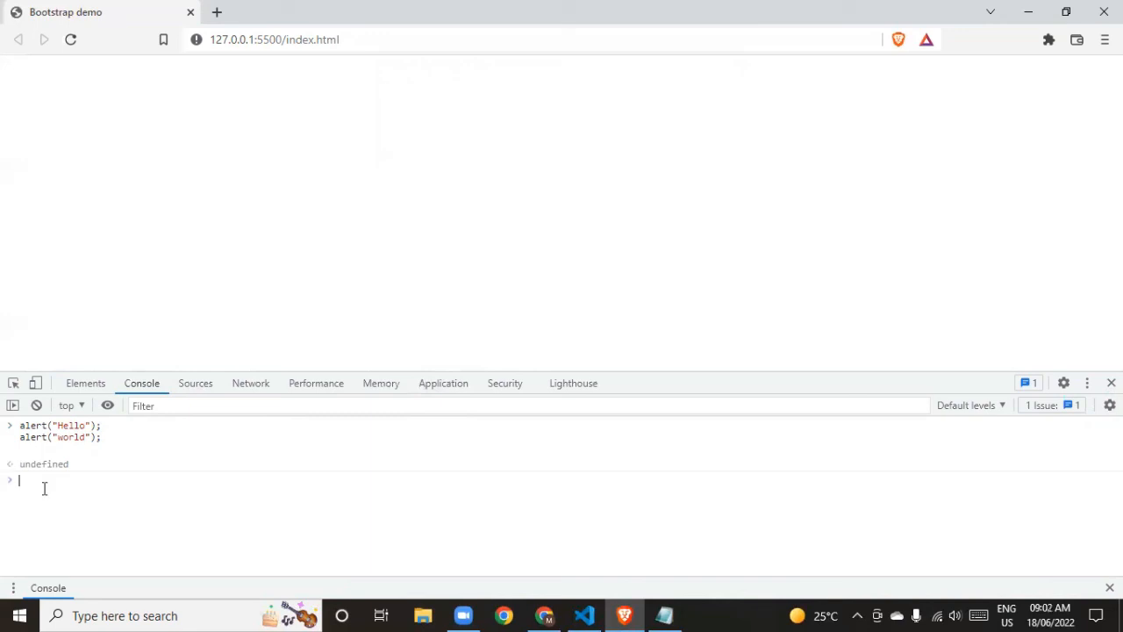
left_click(195, 382)
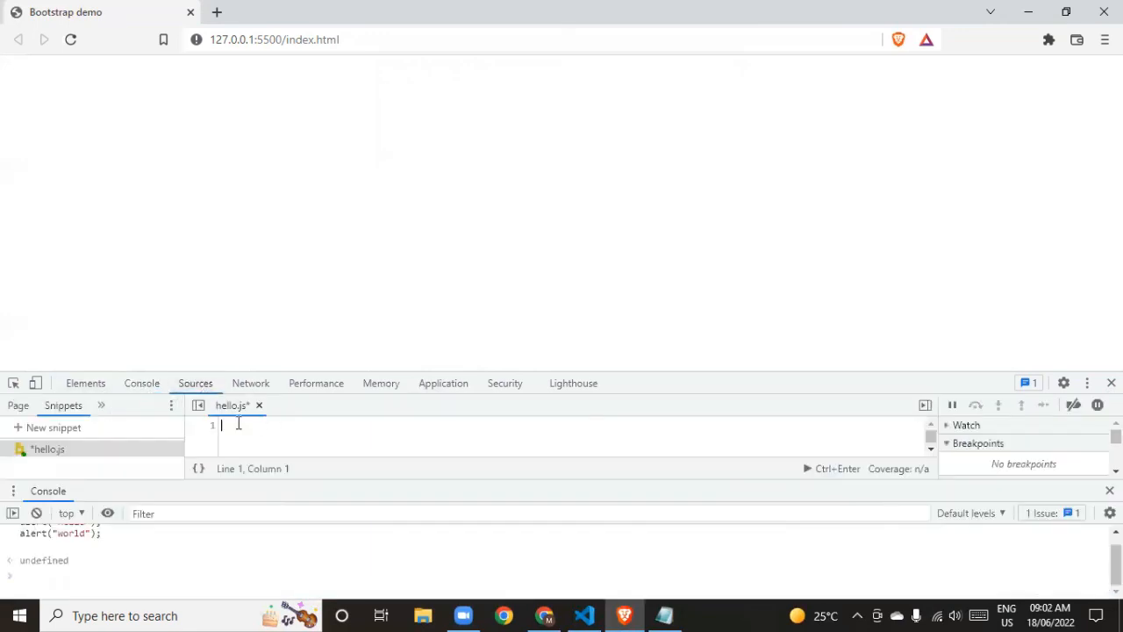